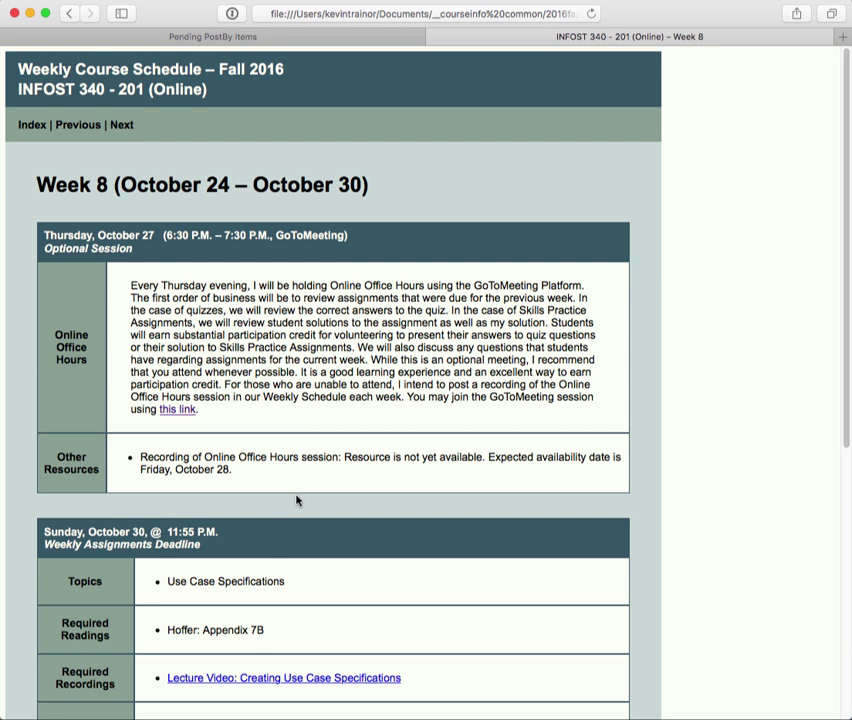
scroll(down, 3)
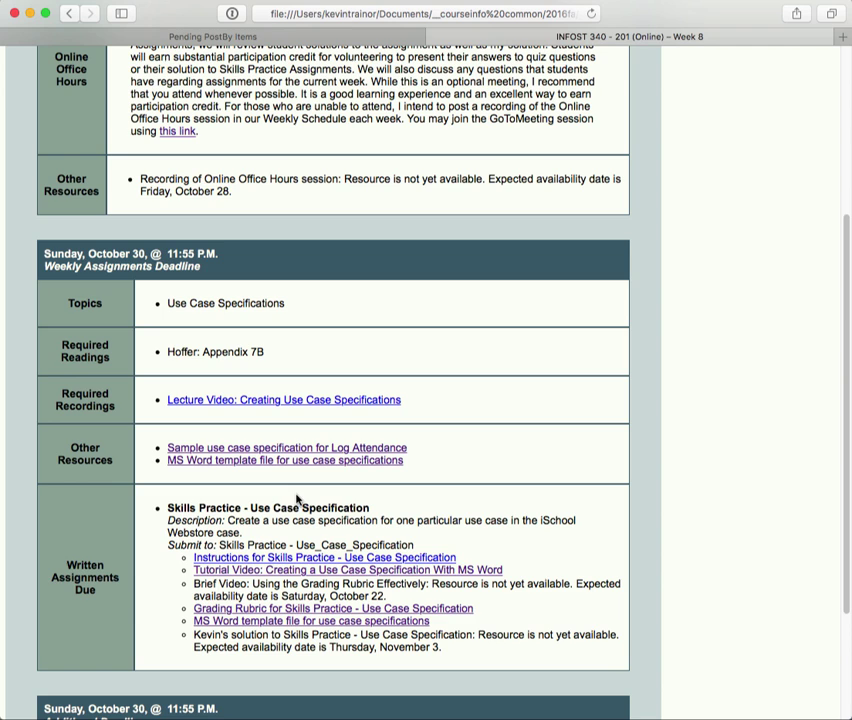
mouse_move(472, 488)
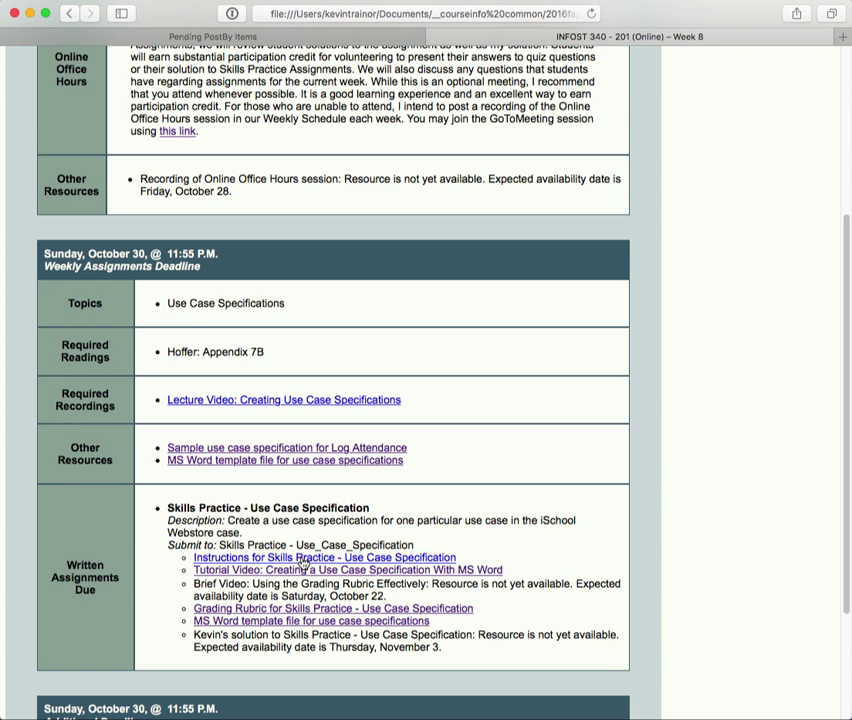
mouse_move(320, 572)
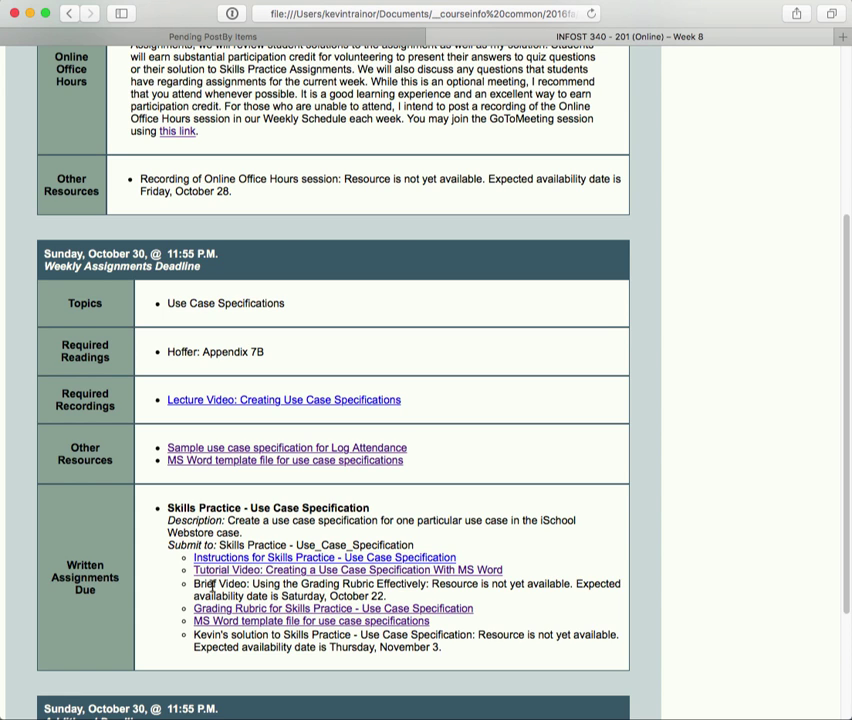
mouse_move(304, 584)
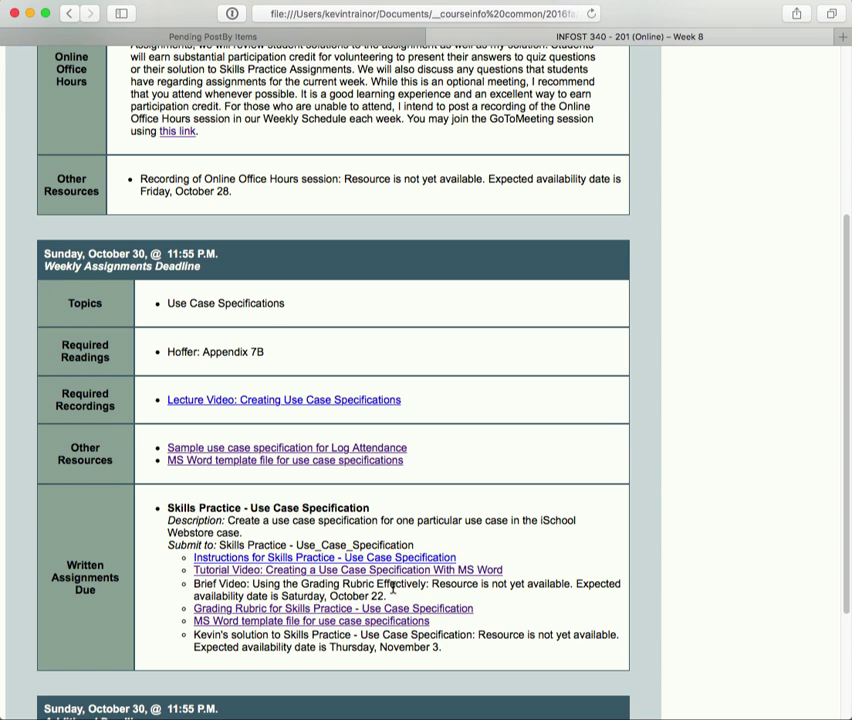
mouse_move(386, 612)
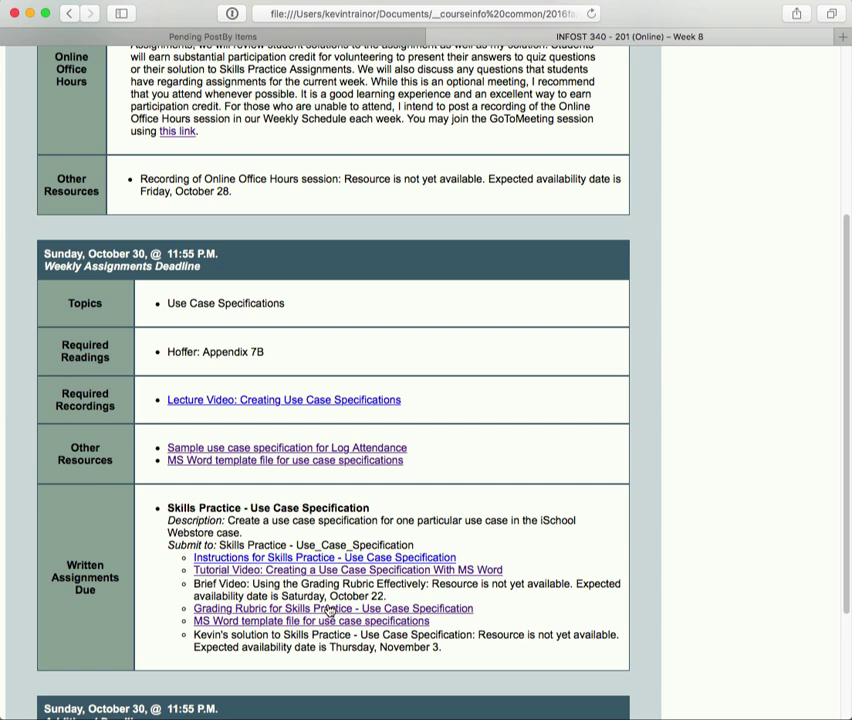
mouse_move(388, 618)
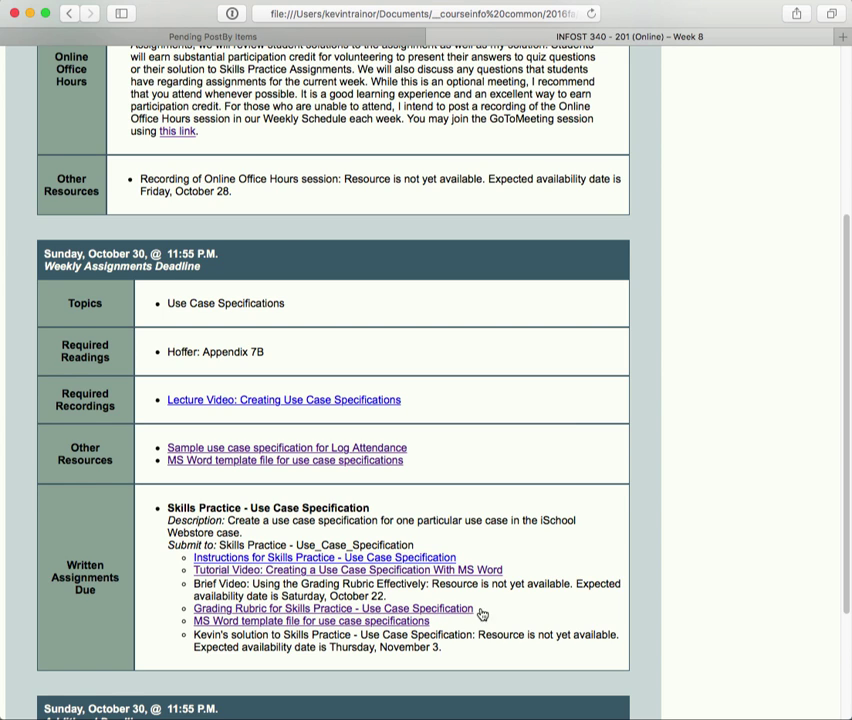
mouse_move(446, 620)
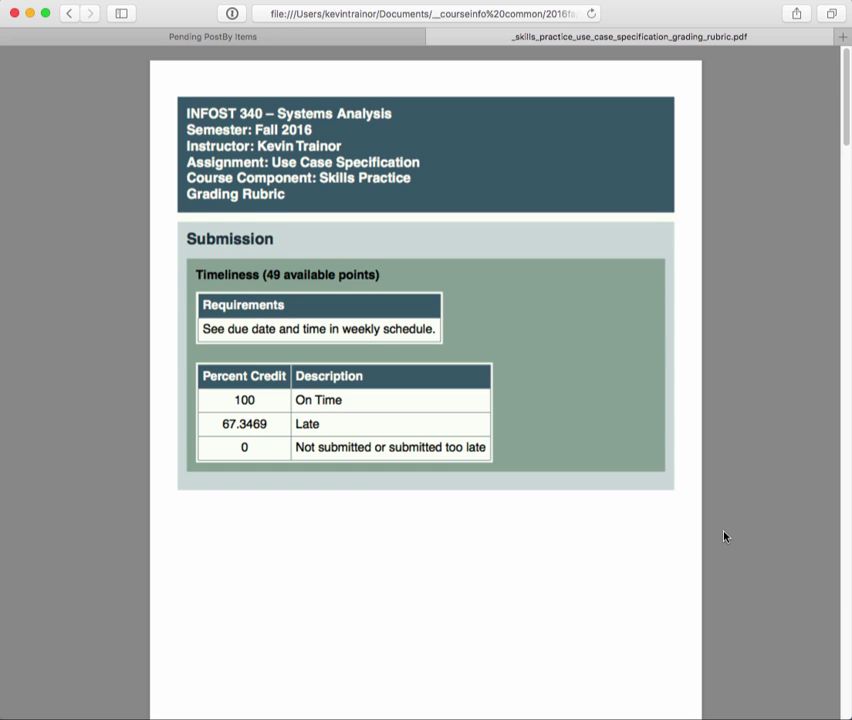
mouse_move(684, 368)
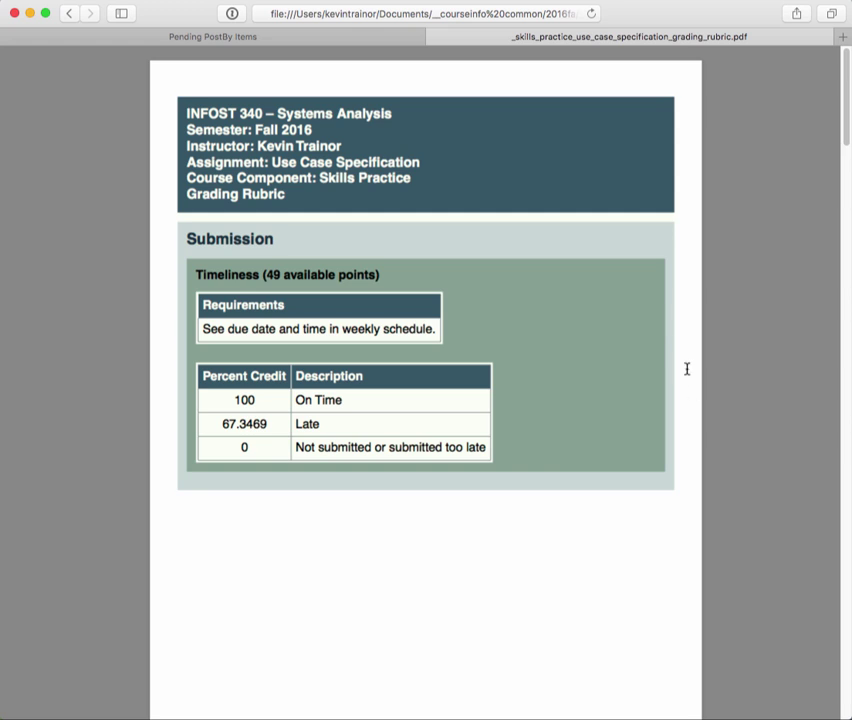
mouse_move(692, 400)
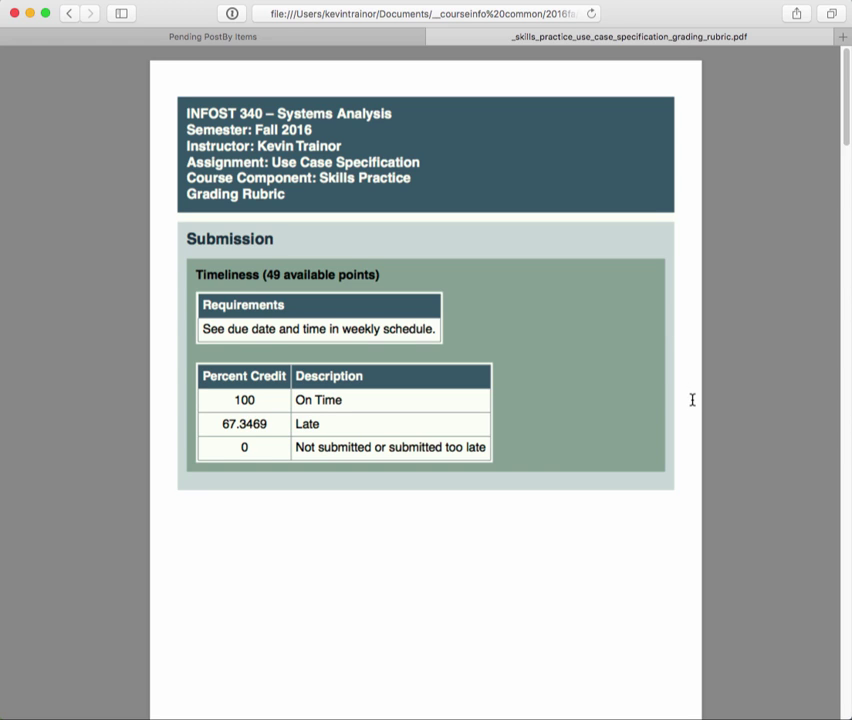
mouse_move(578, 340)
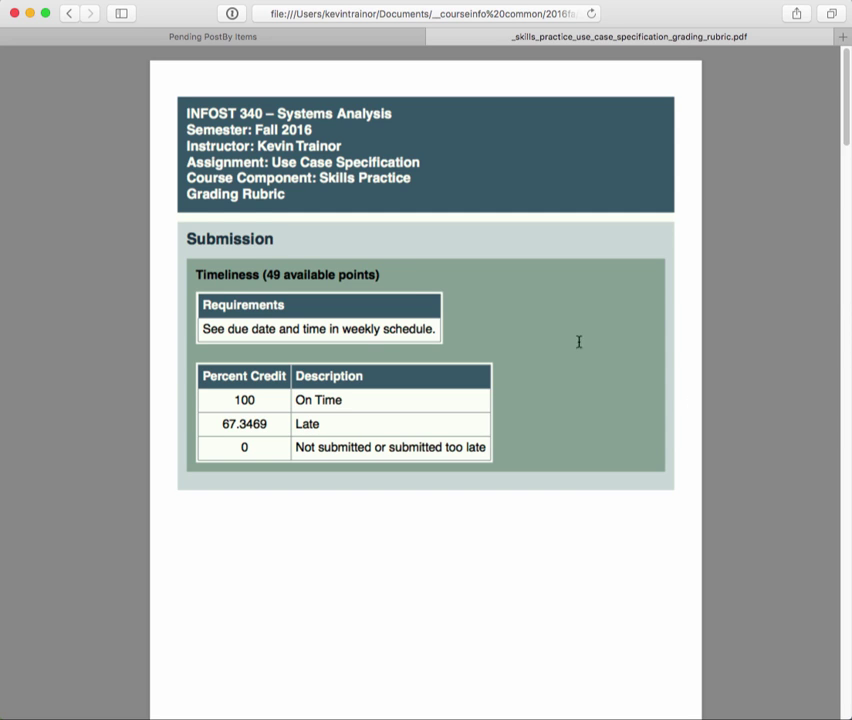
mouse_move(676, 310)
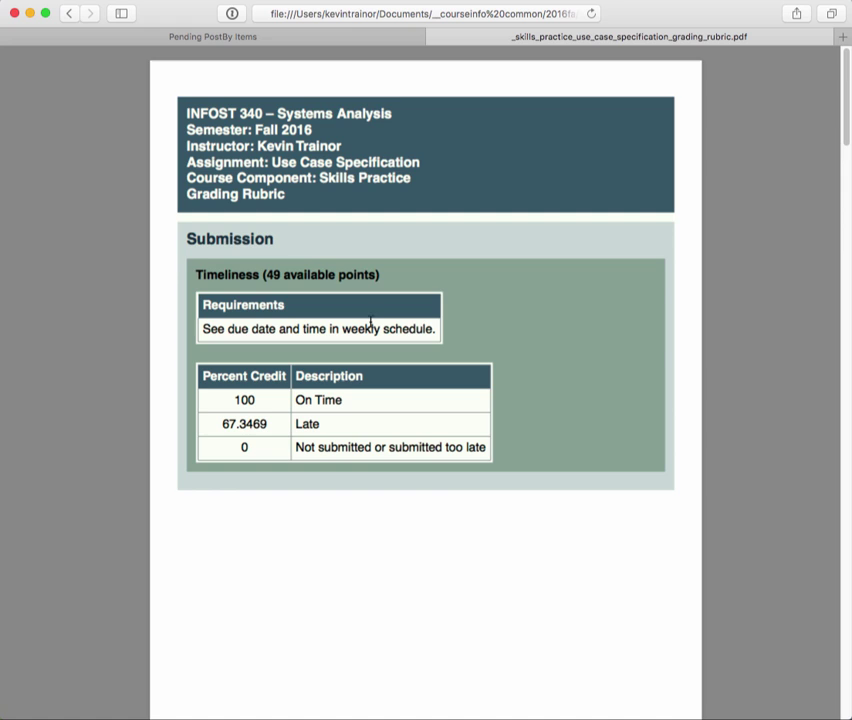
mouse_move(284, 238)
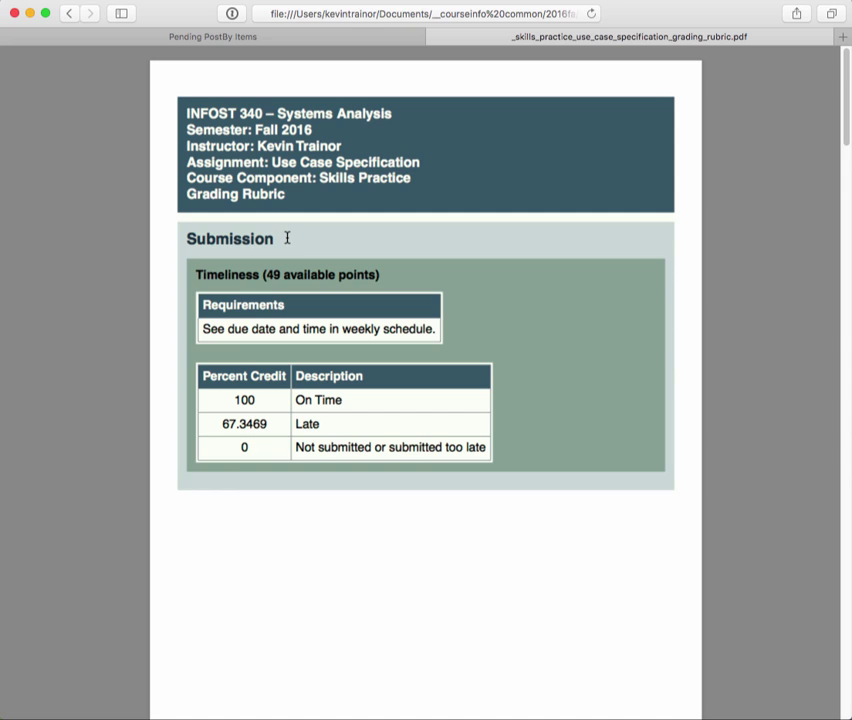
mouse_move(284, 272)
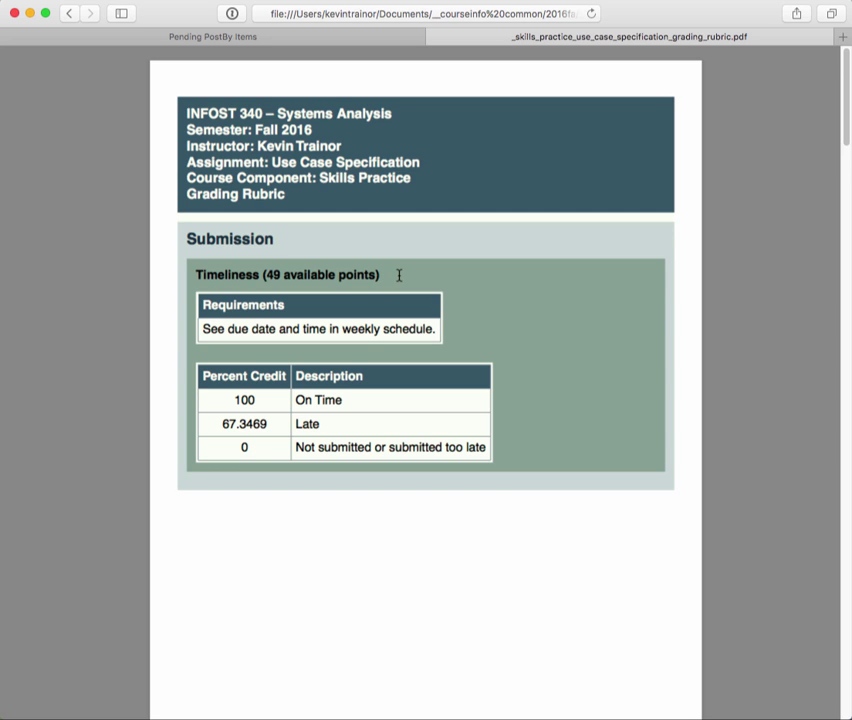
mouse_move(448, 320)
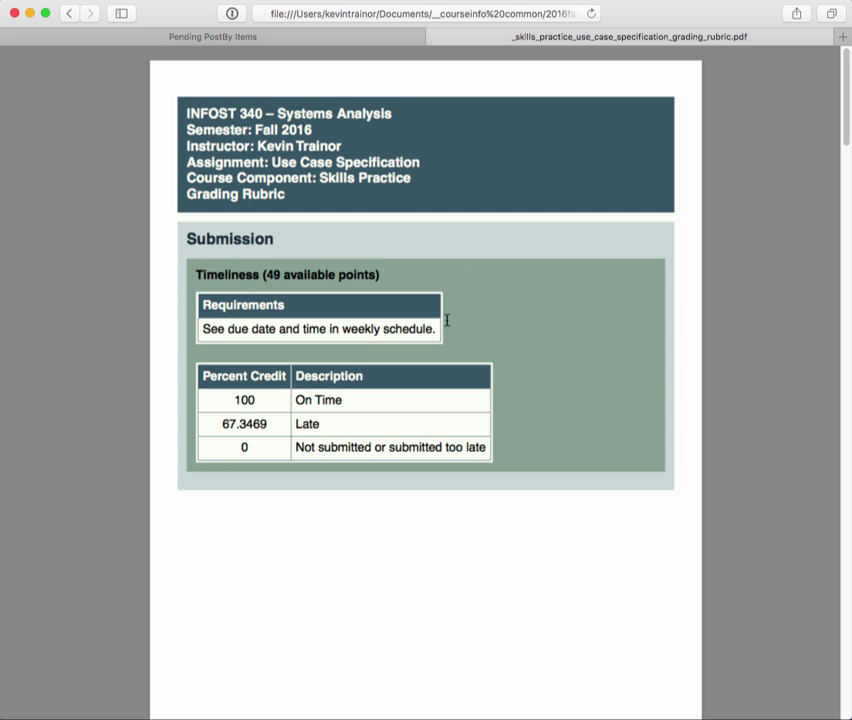
mouse_move(462, 322)
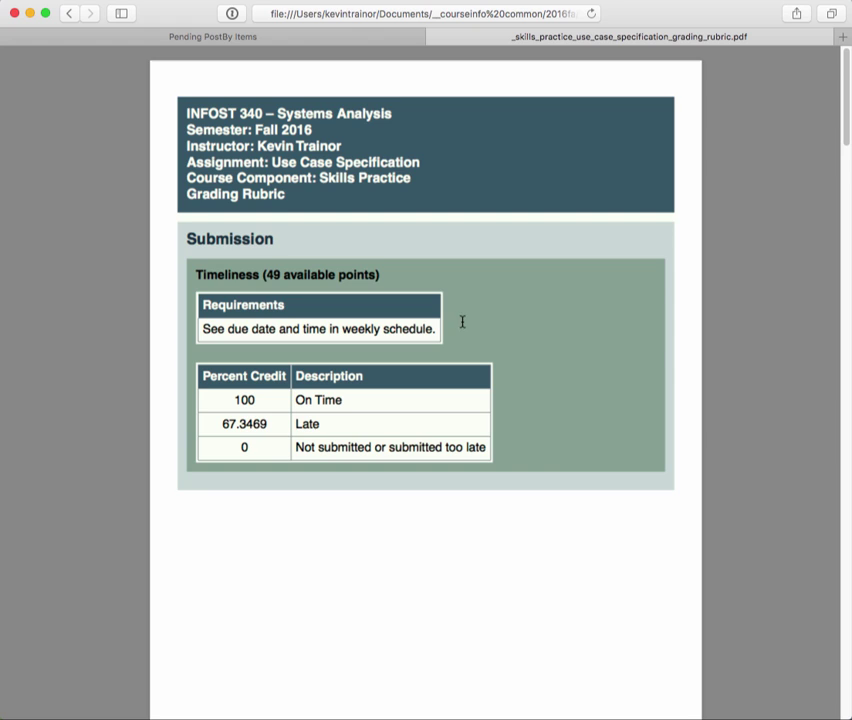
mouse_move(514, 412)
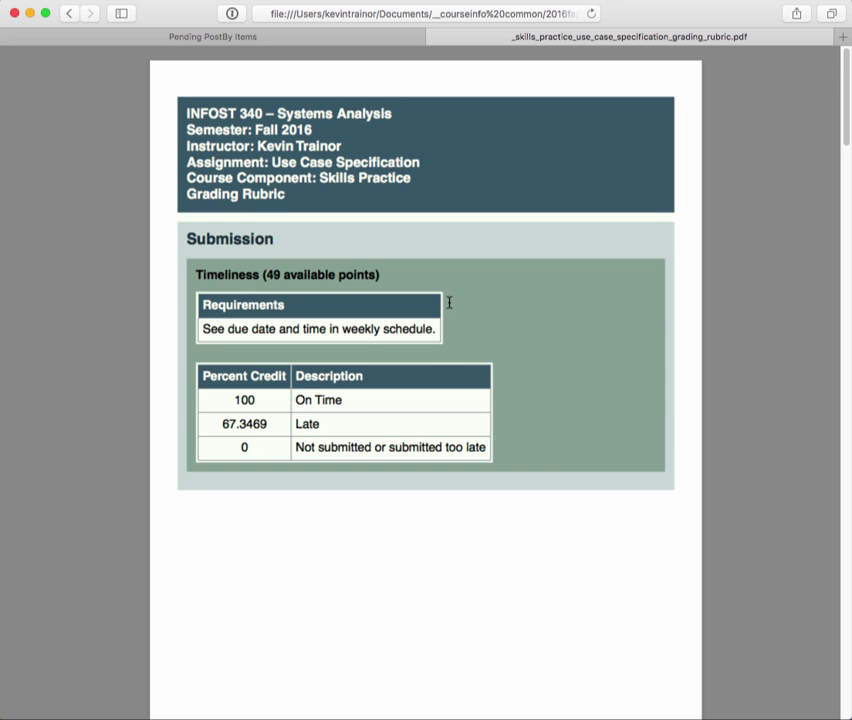
mouse_move(414, 360)
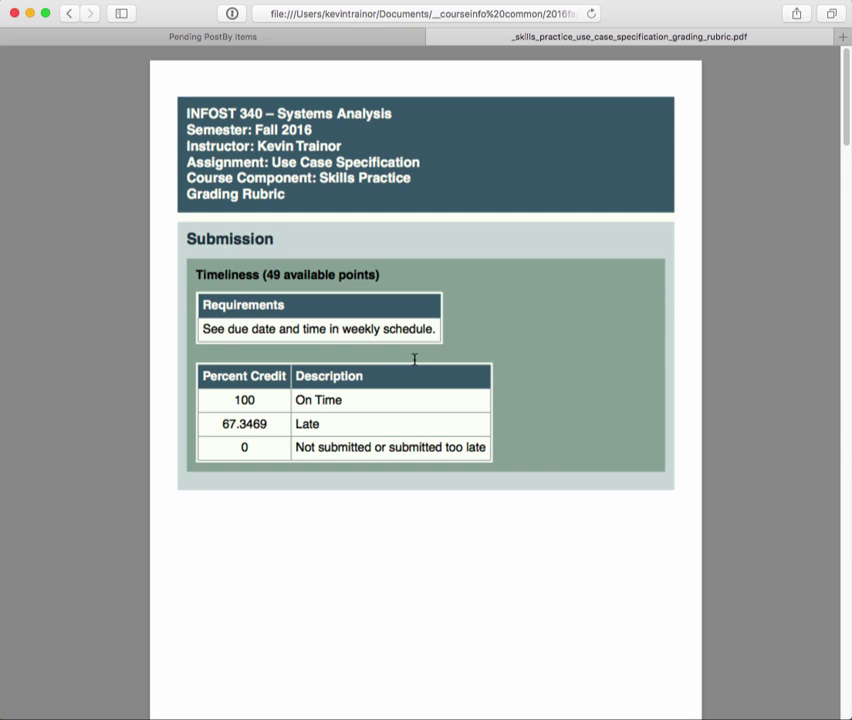
mouse_move(268, 432)
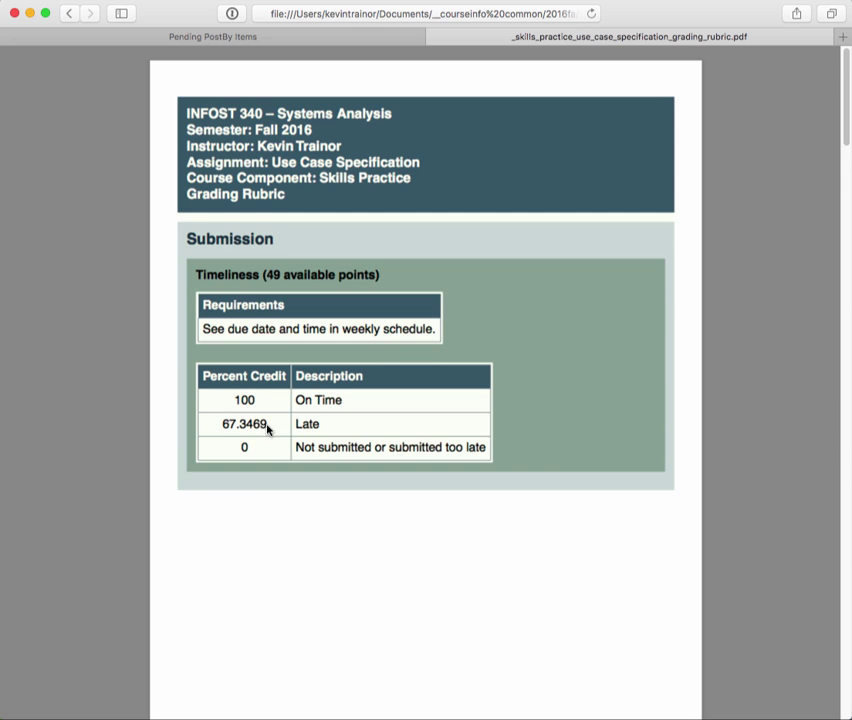
mouse_move(252, 468)
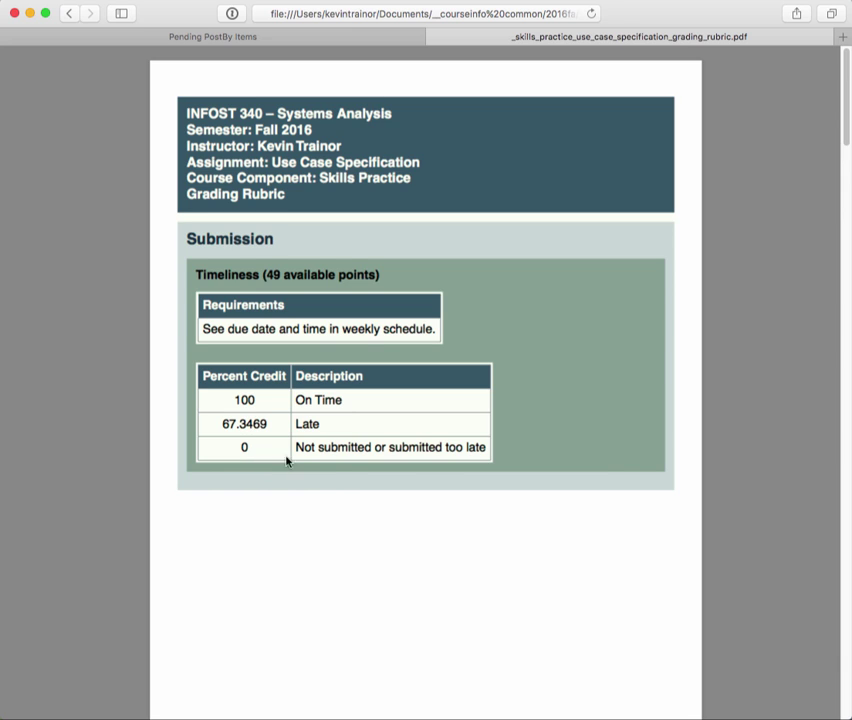
mouse_move(348, 460)
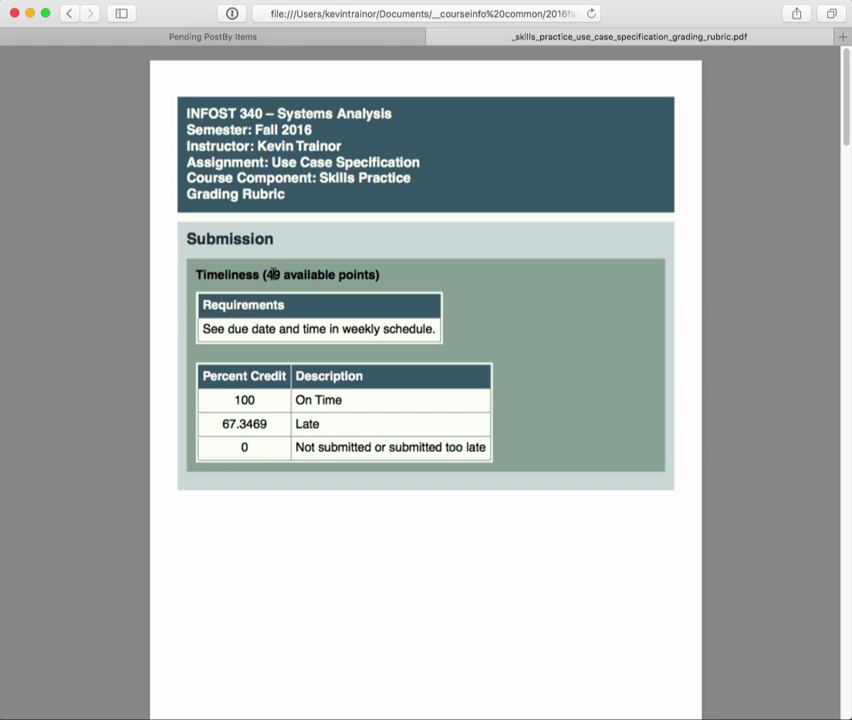
mouse_move(376, 282)
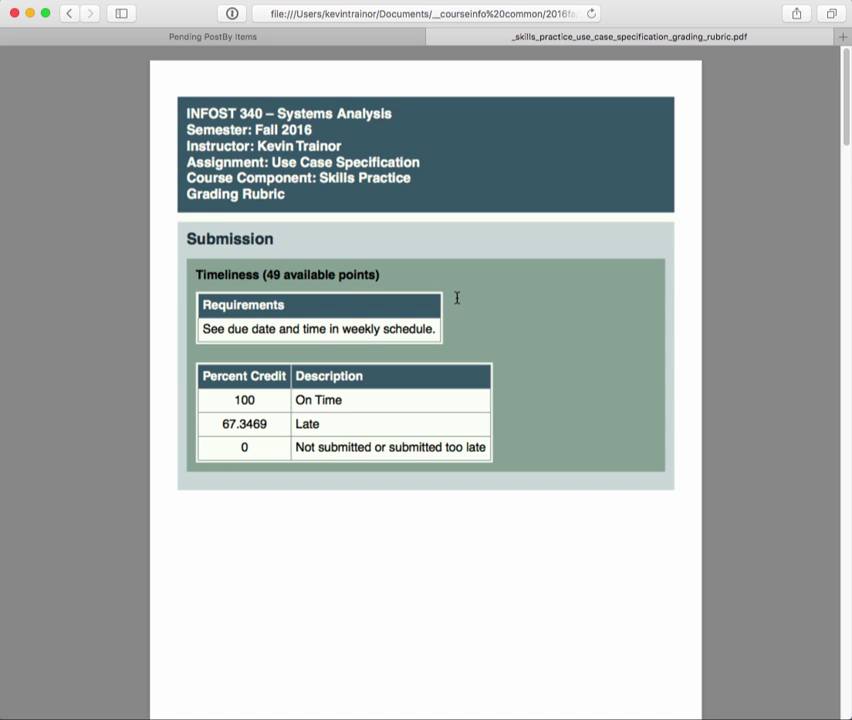
mouse_move(232, 272)
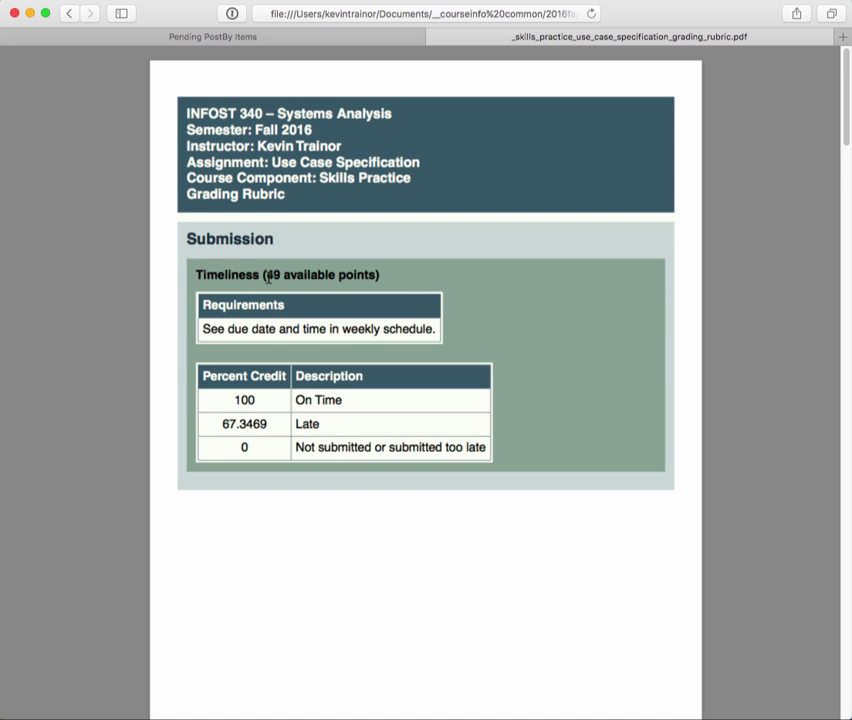
mouse_move(256, 286)
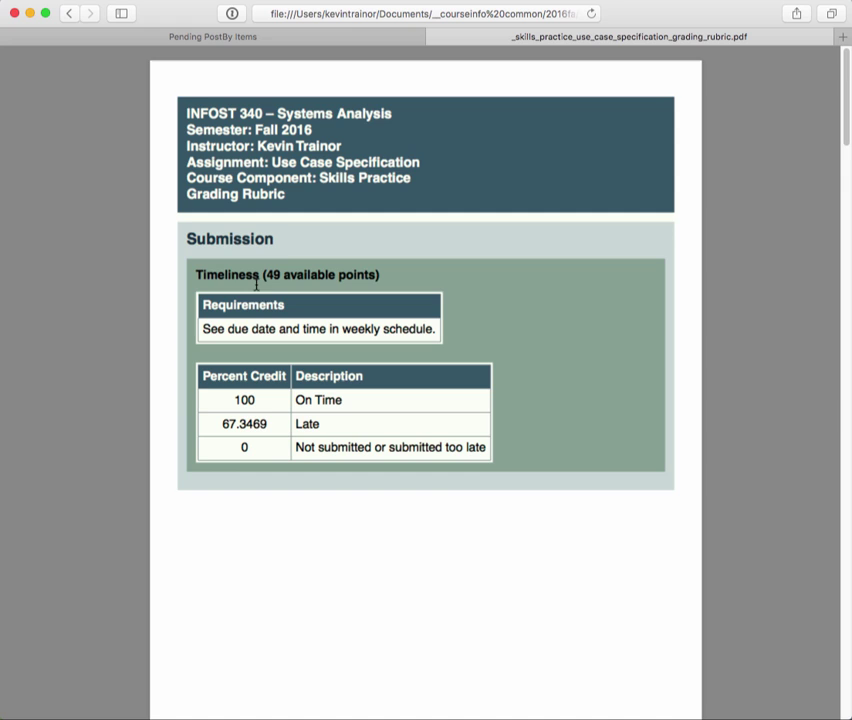
mouse_move(272, 280)
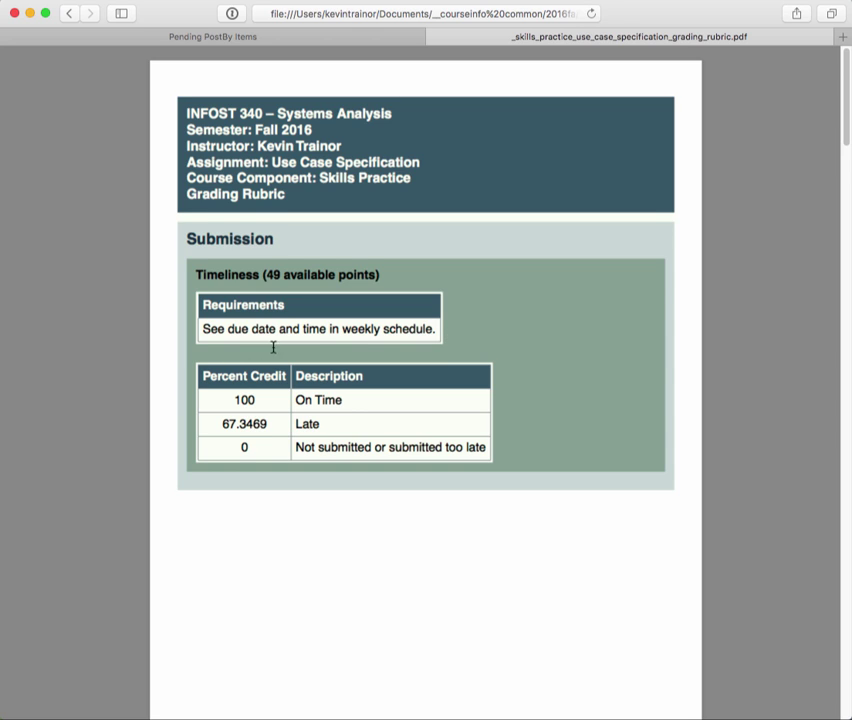
mouse_move(460, 336)
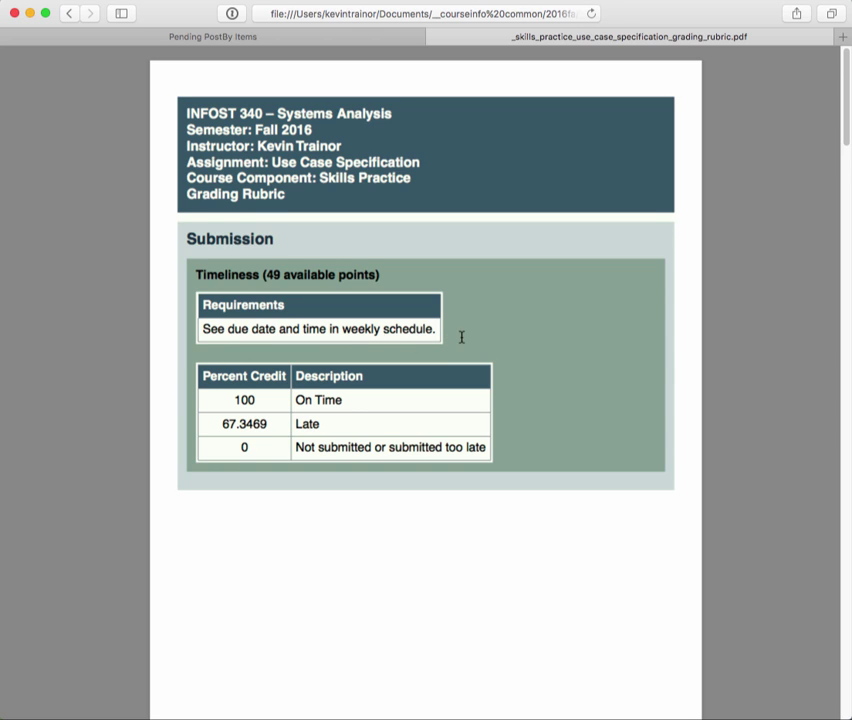
mouse_move(444, 330)
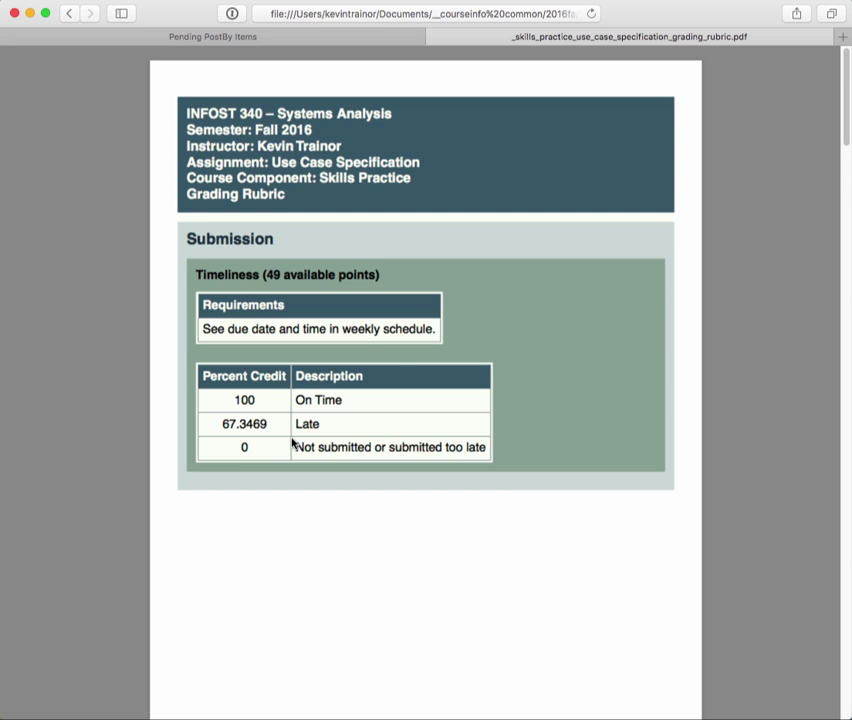
mouse_move(324, 400)
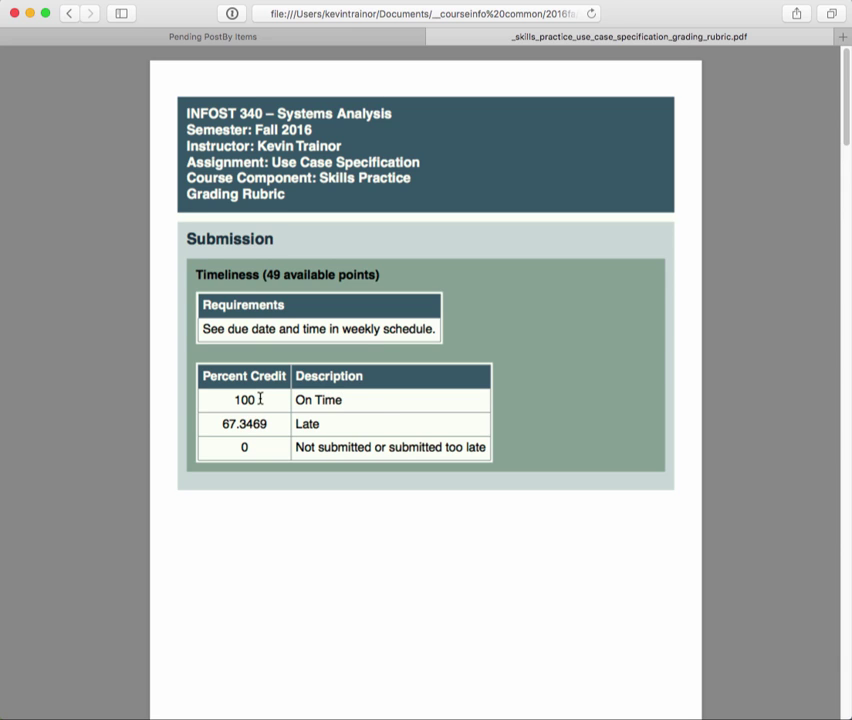
mouse_move(272, 280)
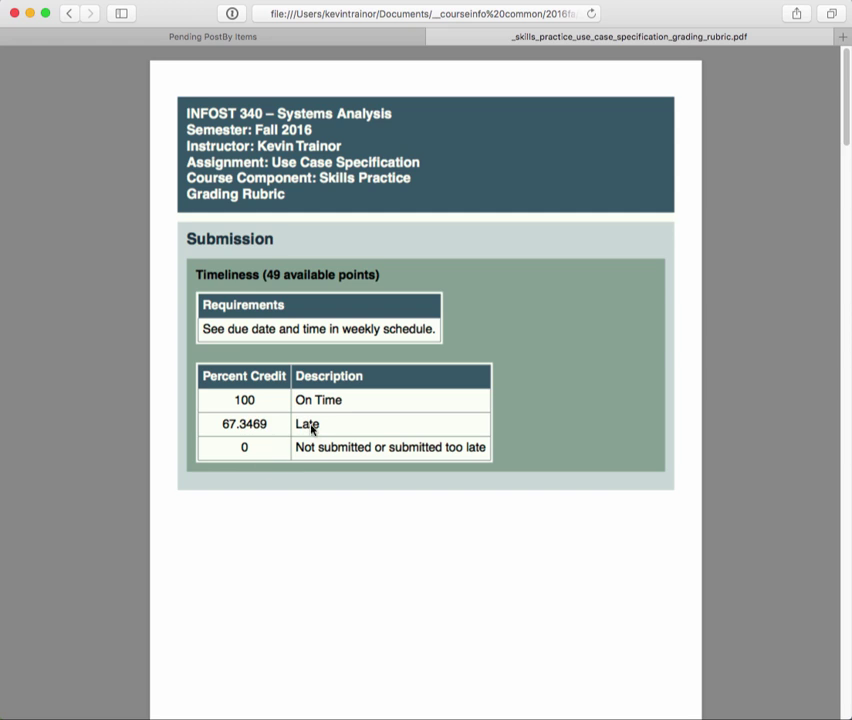
mouse_move(228, 424)
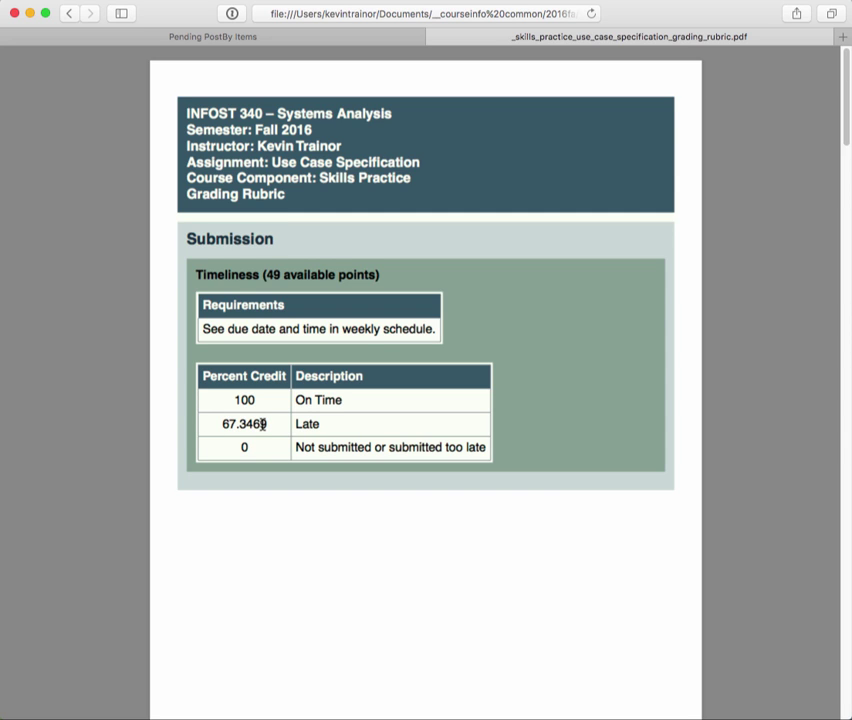
mouse_move(288, 472)
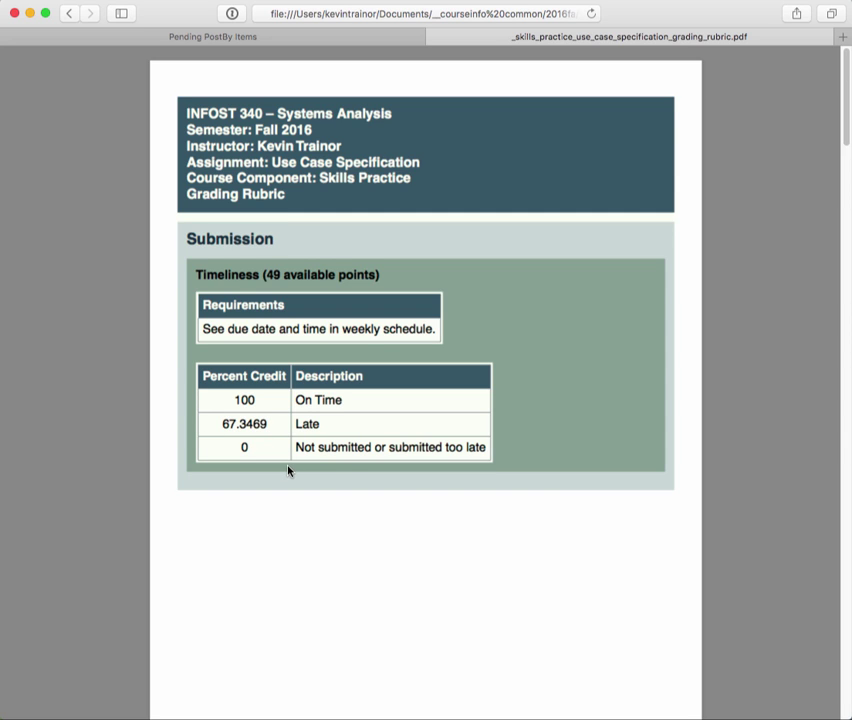
mouse_move(510, 456)
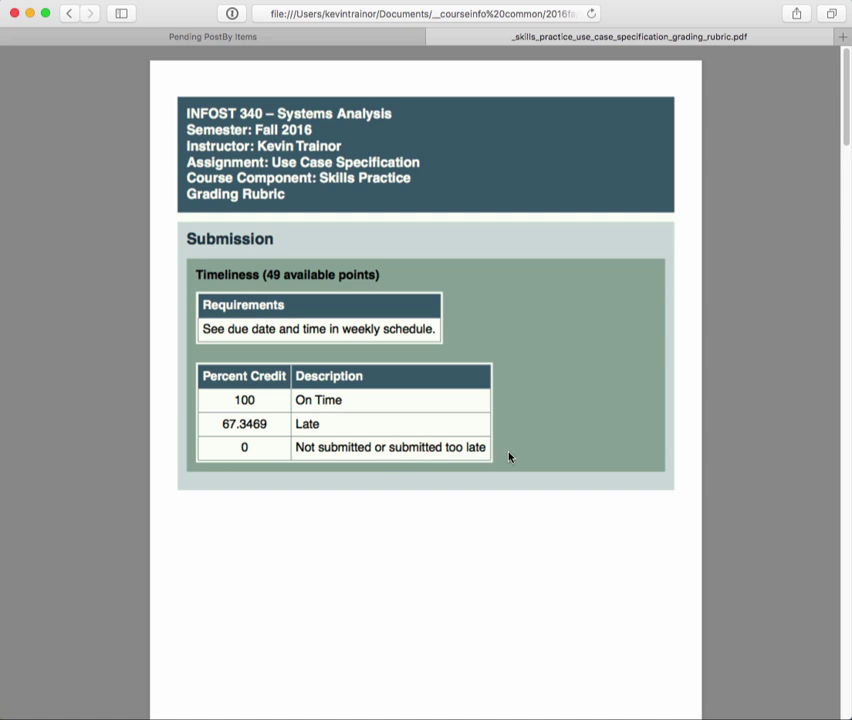
mouse_move(484, 460)
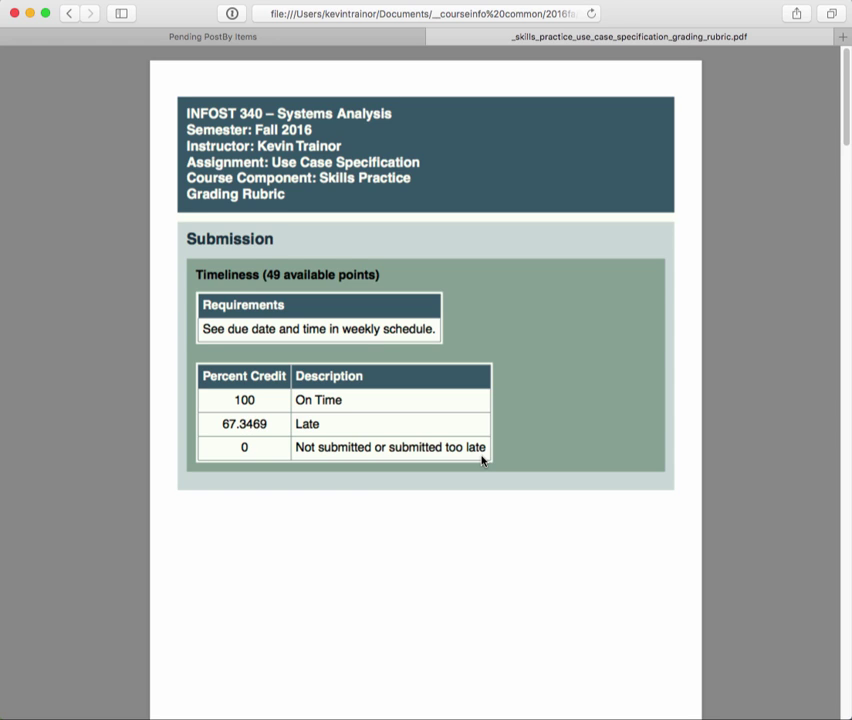
mouse_move(512, 456)
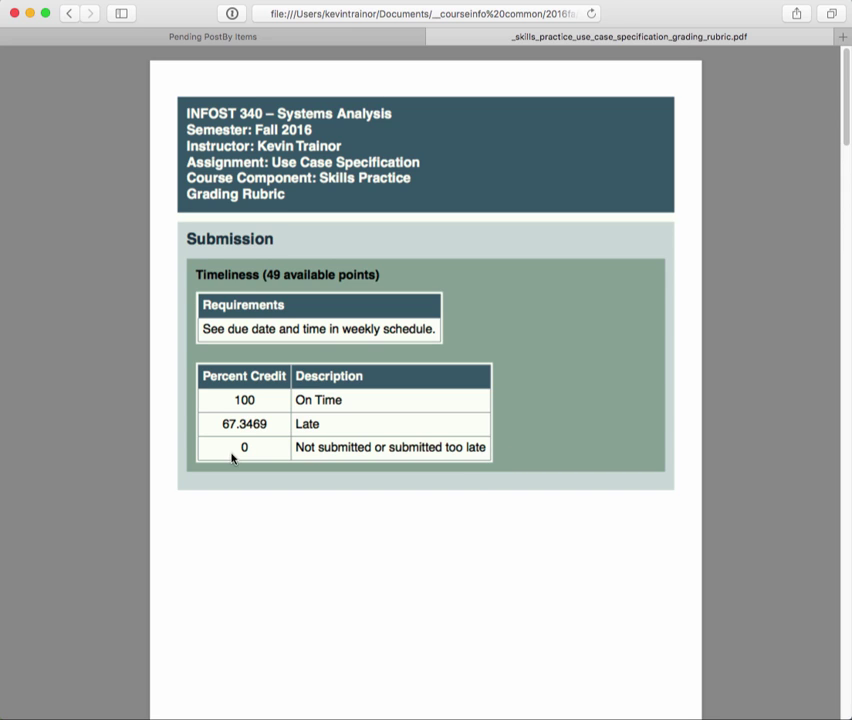
mouse_move(276, 438)
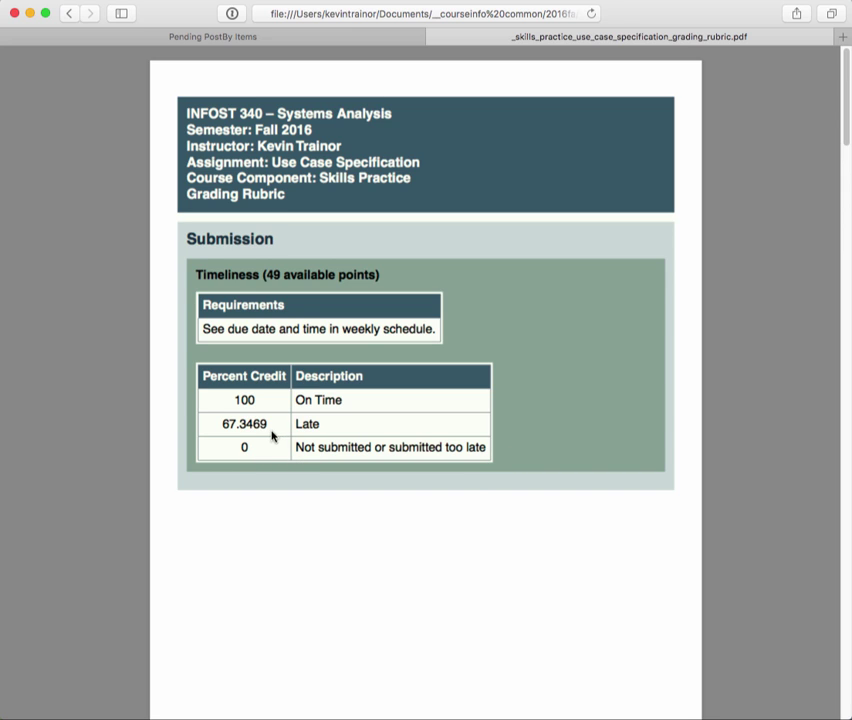
mouse_move(300, 458)
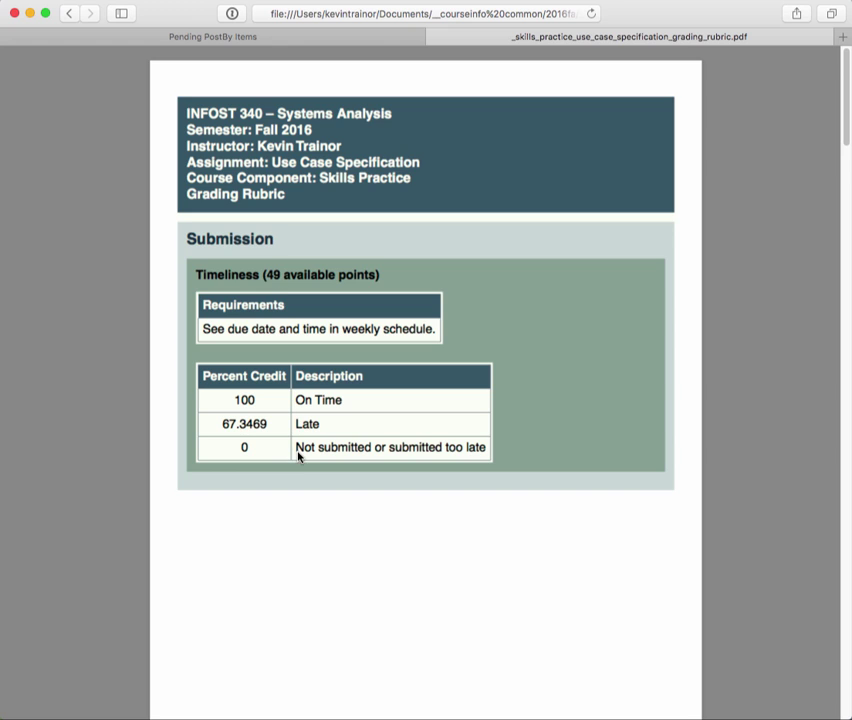
mouse_move(314, 572)
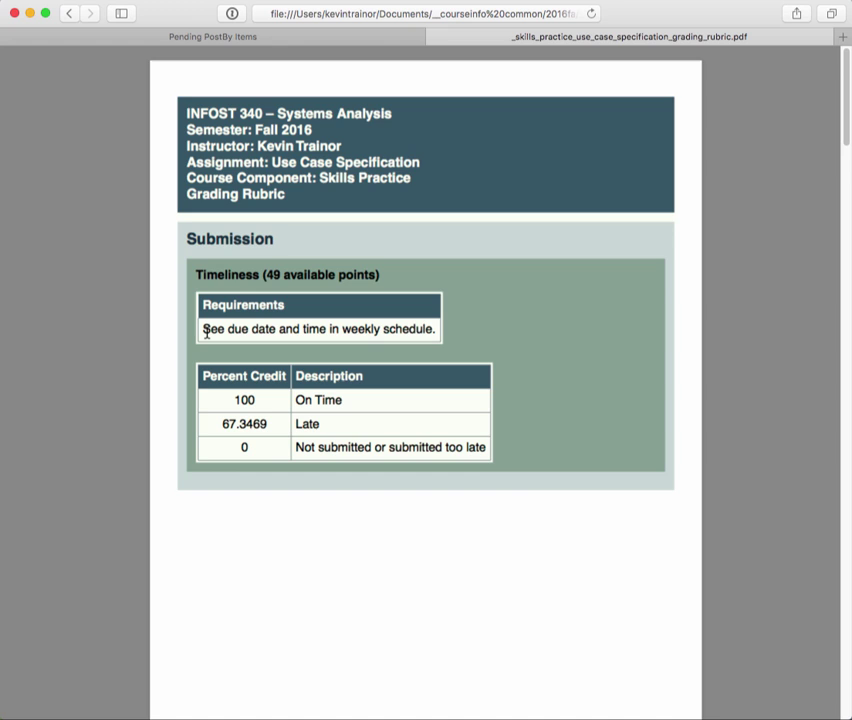
mouse_move(330, 330)
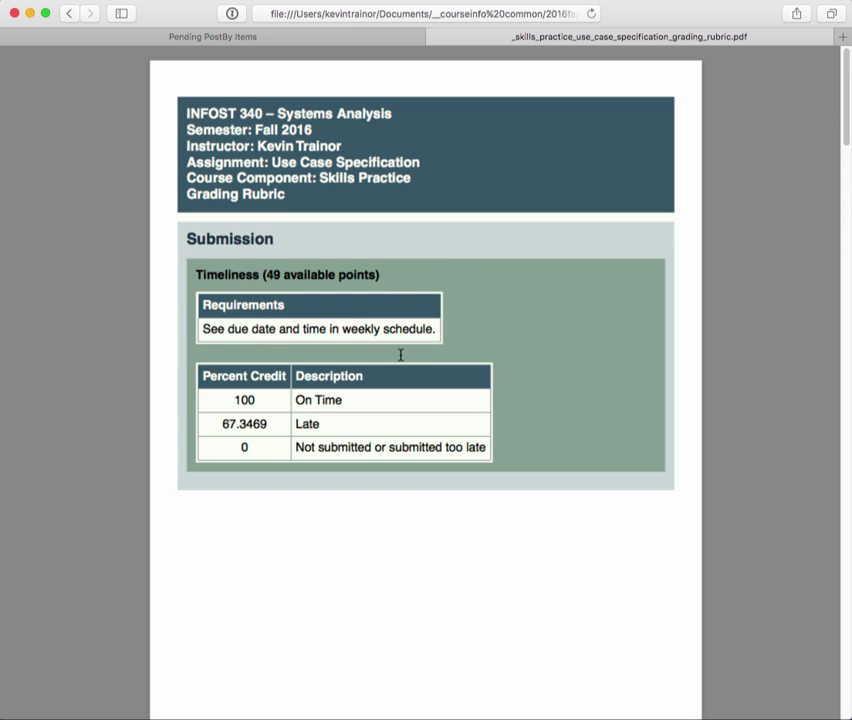
mouse_move(204, 332)
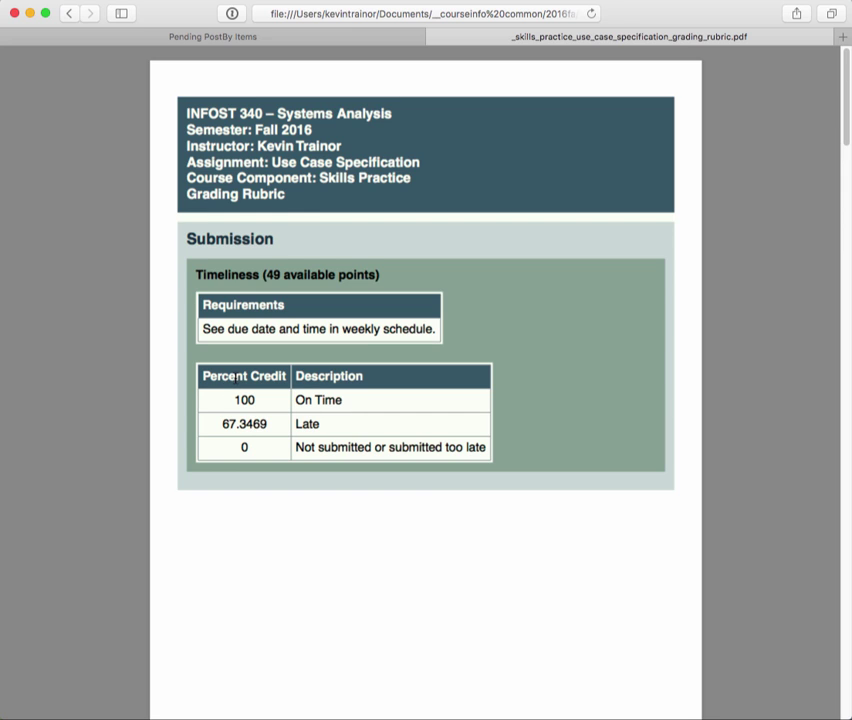
mouse_move(258, 434)
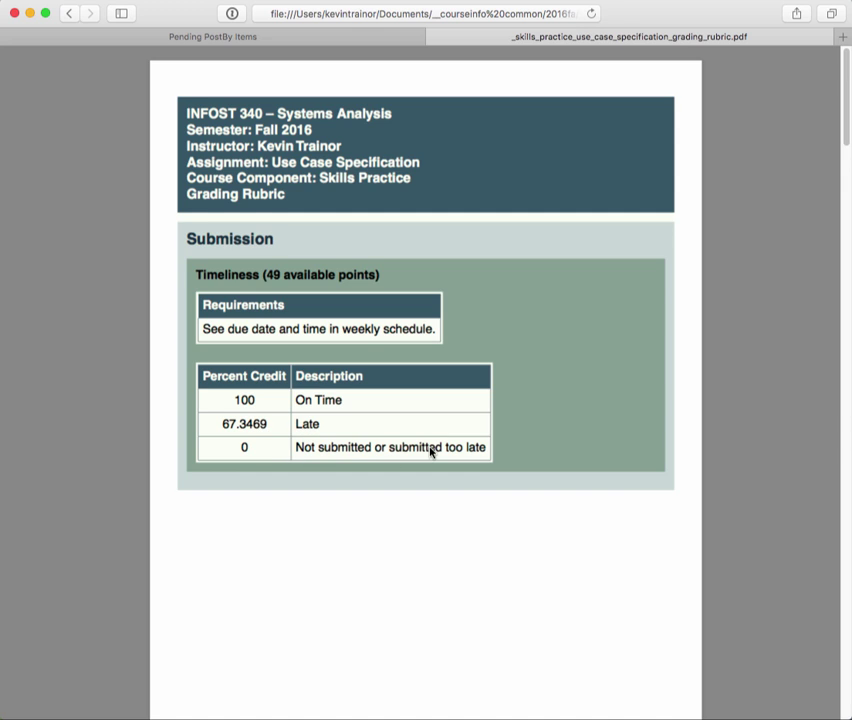
mouse_move(184, 464)
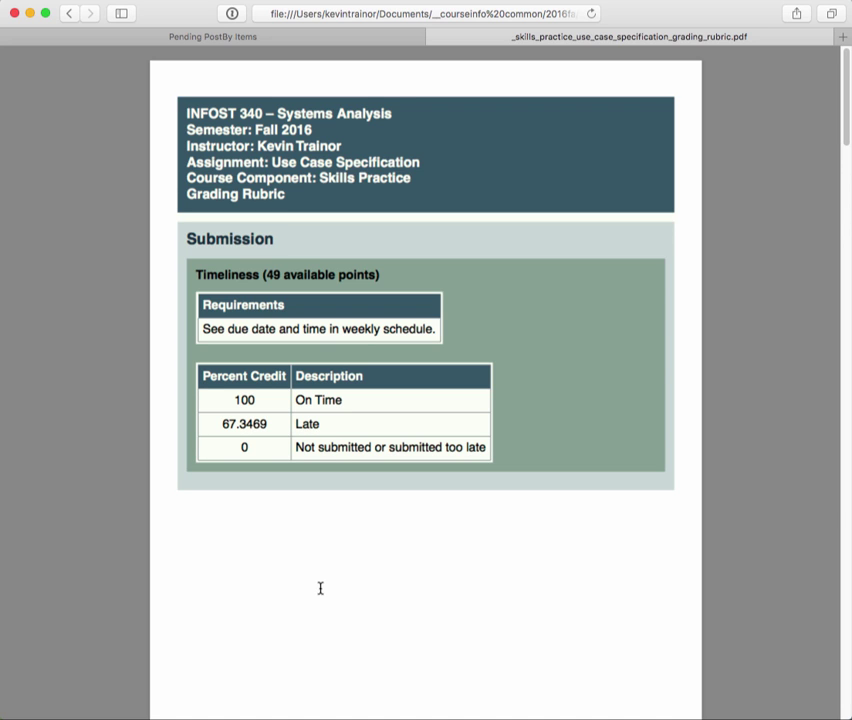
mouse_move(602, 600)
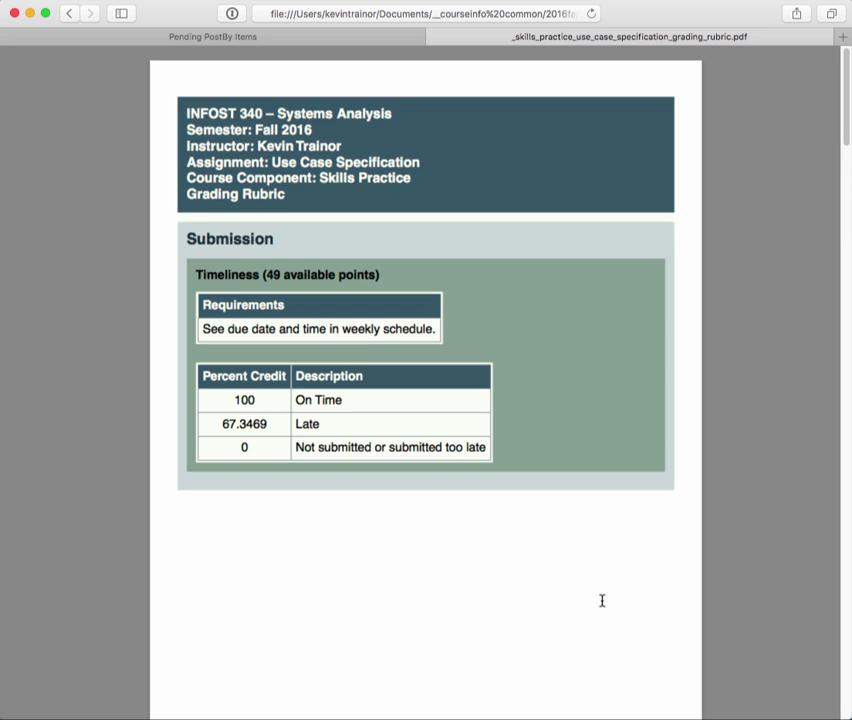
mouse_move(618, 686)
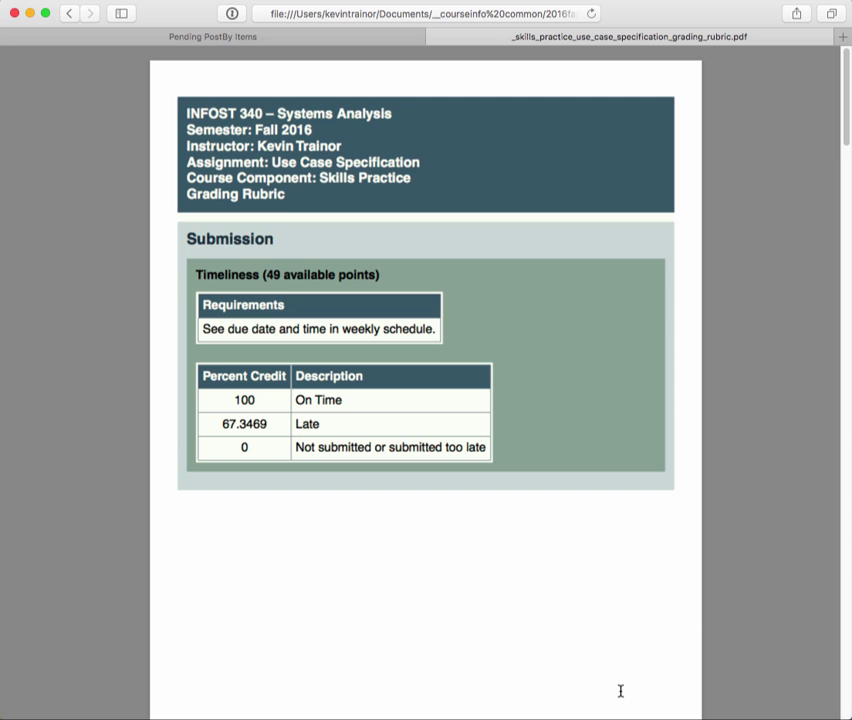
scroll(down, 3)
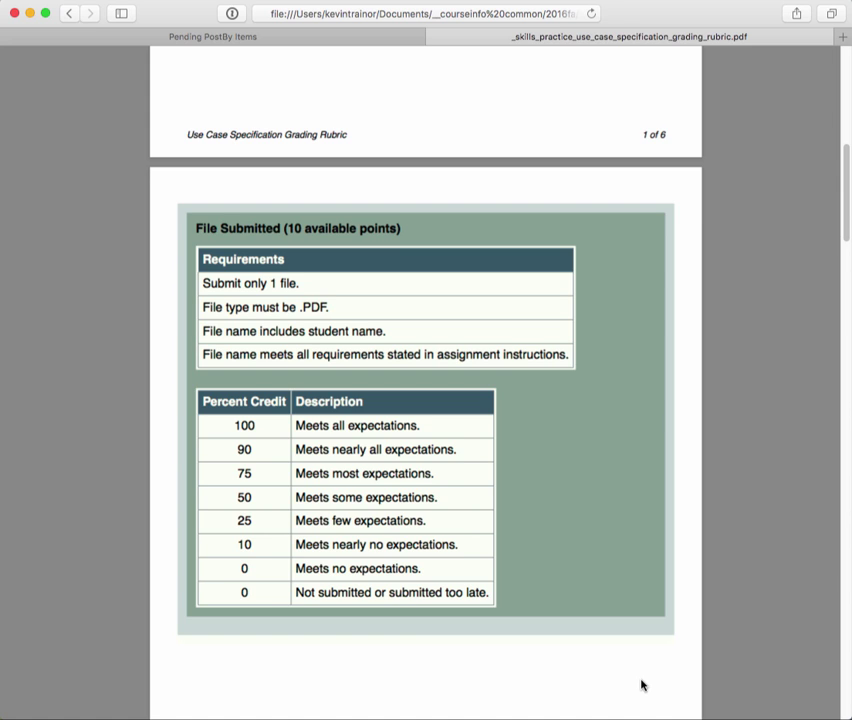
mouse_move(304, 232)
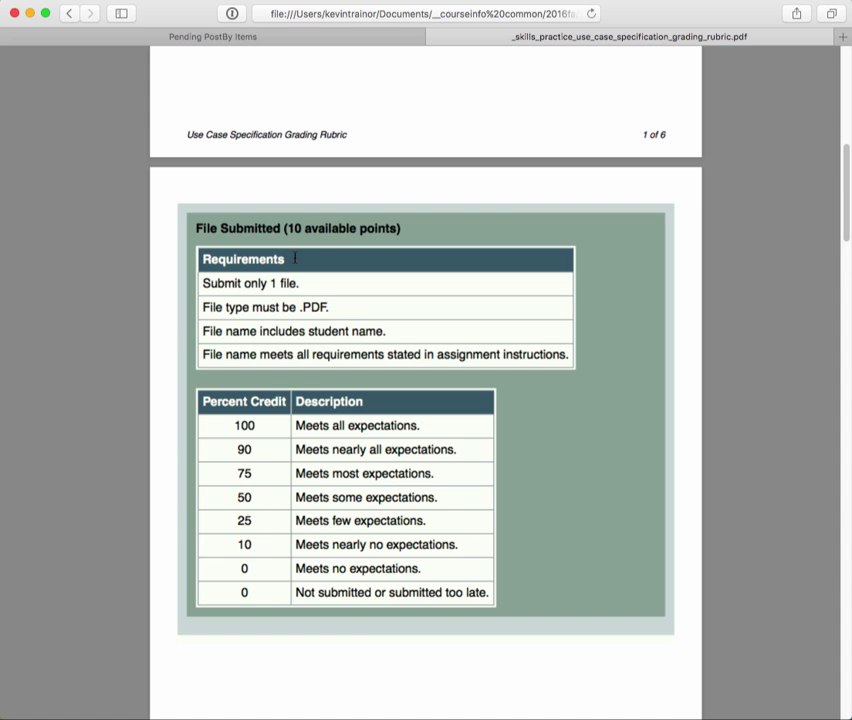
mouse_move(242, 376)
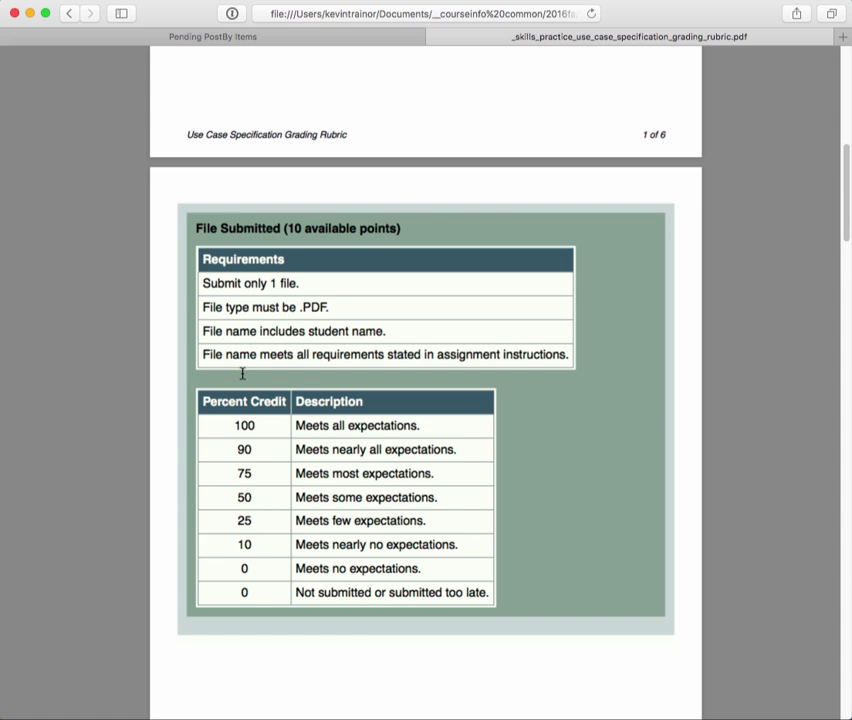
mouse_move(242, 330)
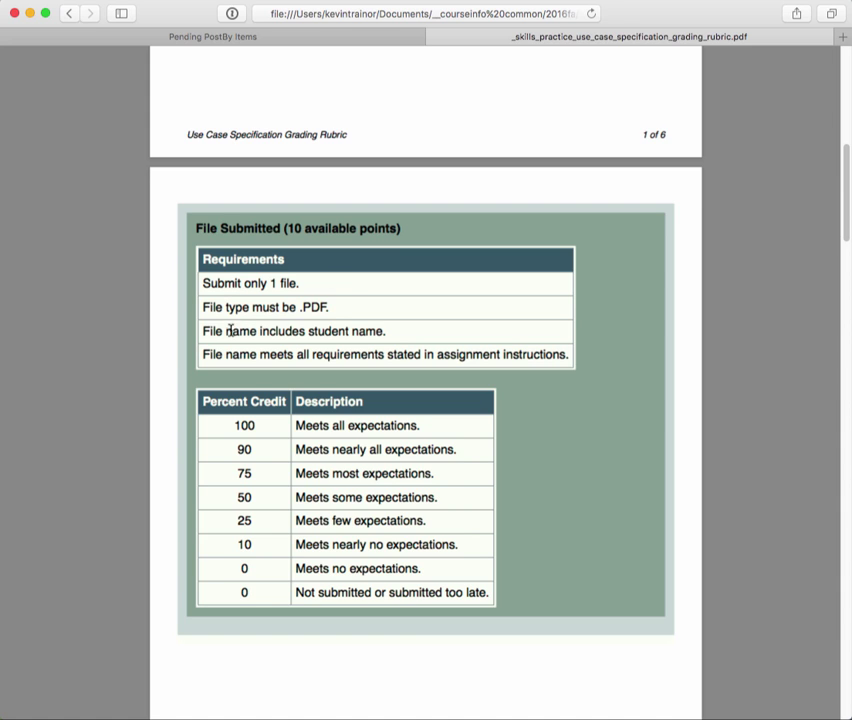
mouse_move(338, 332)
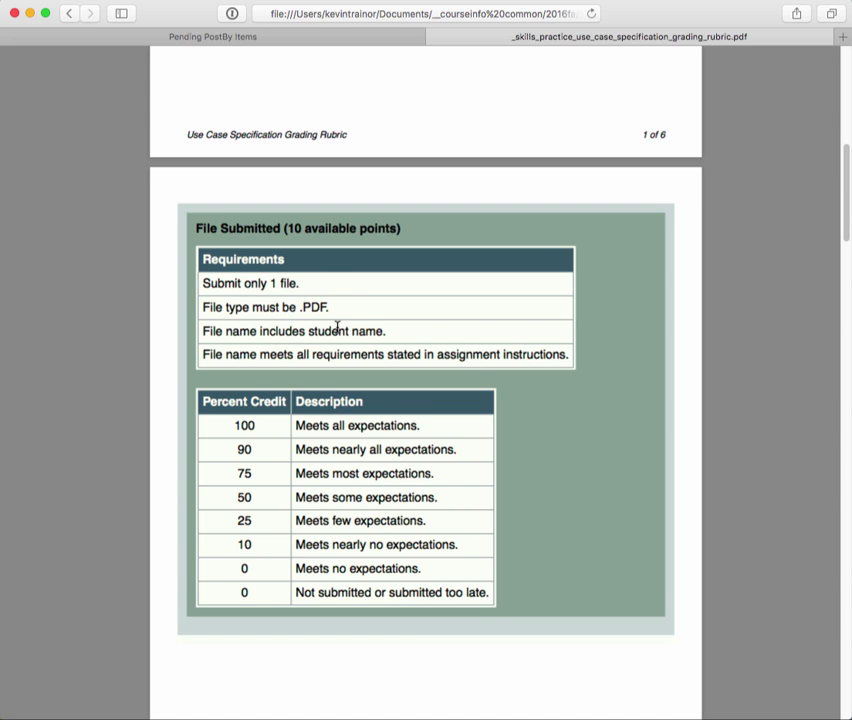
scroll(down, 3)
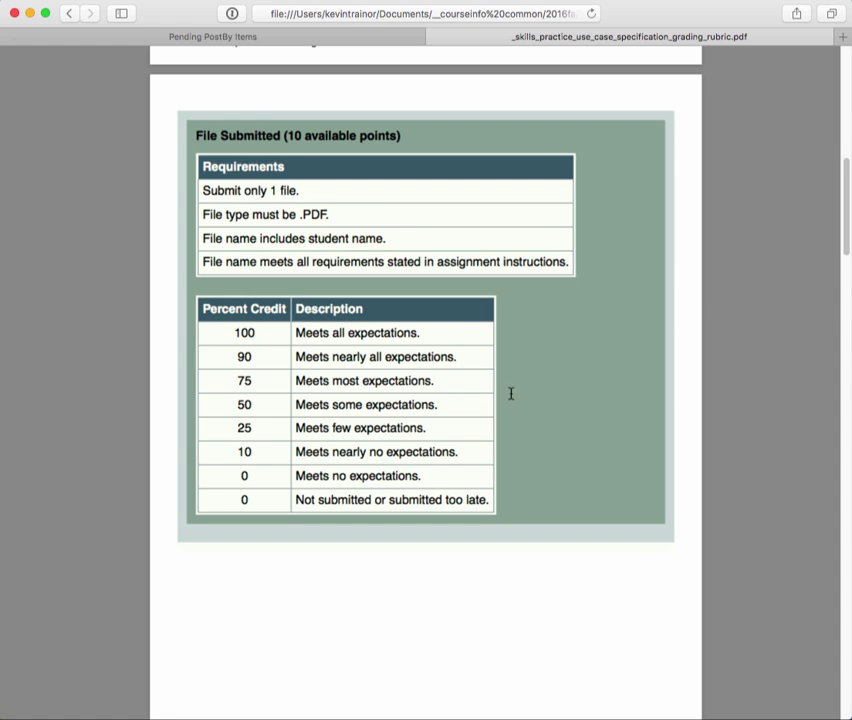
mouse_move(240, 512)
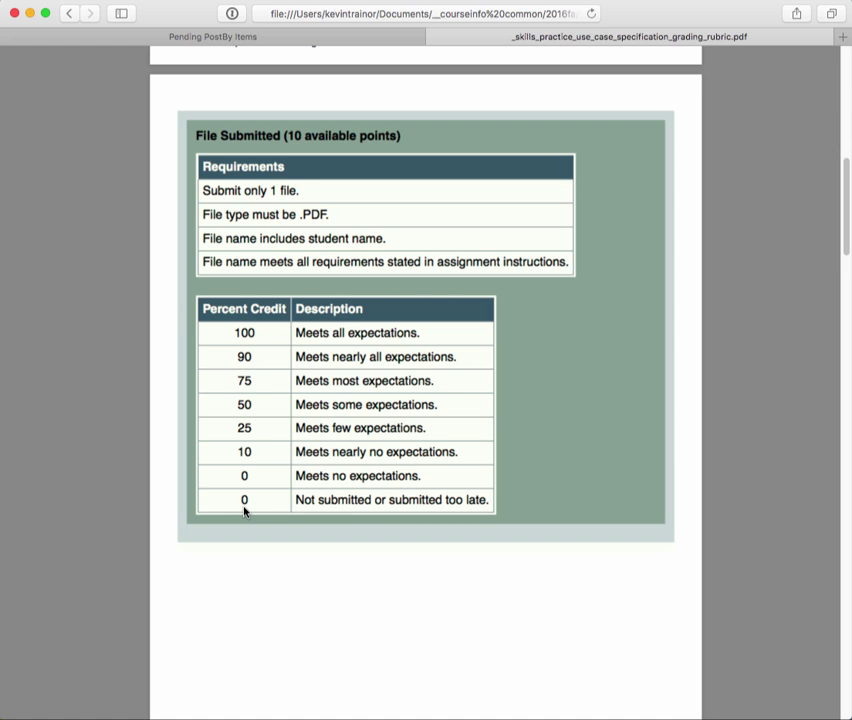
mouse_move(258, 214)
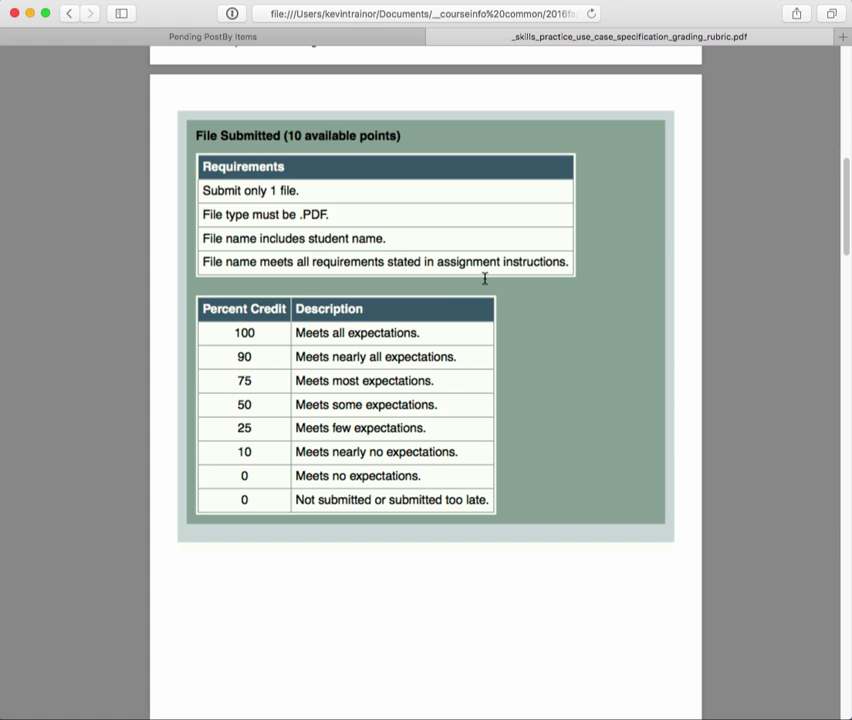
mouse_move(244, 502)
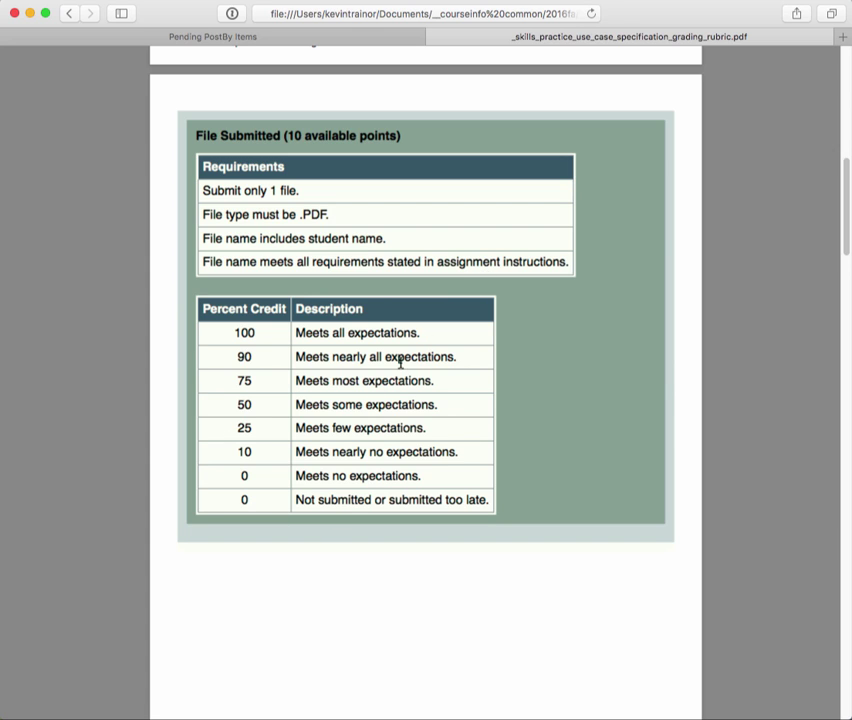
mouse_move(424, 356)
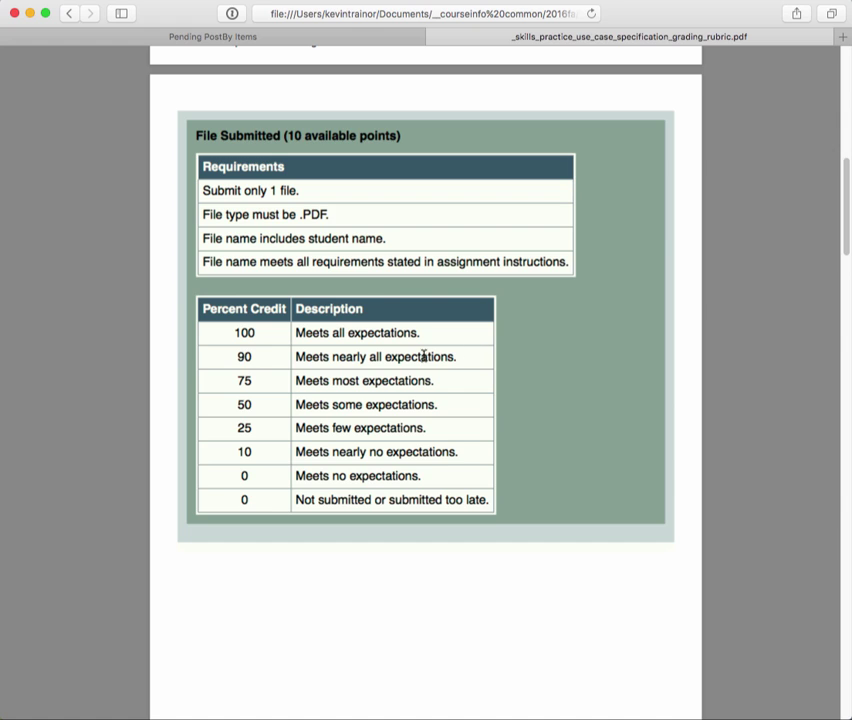
mouse_move(416, 504)
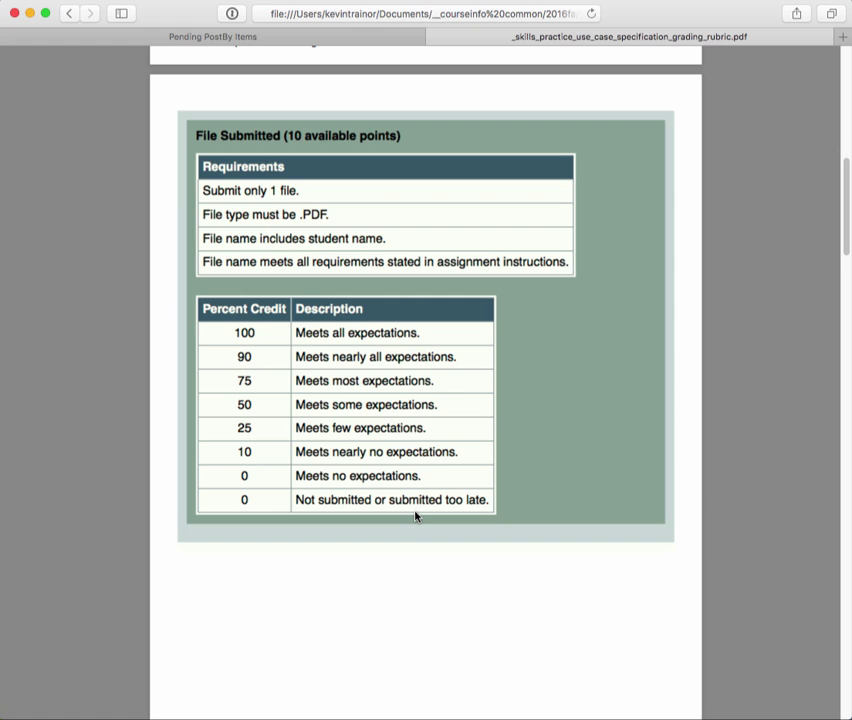
mouse_move(408, 520)
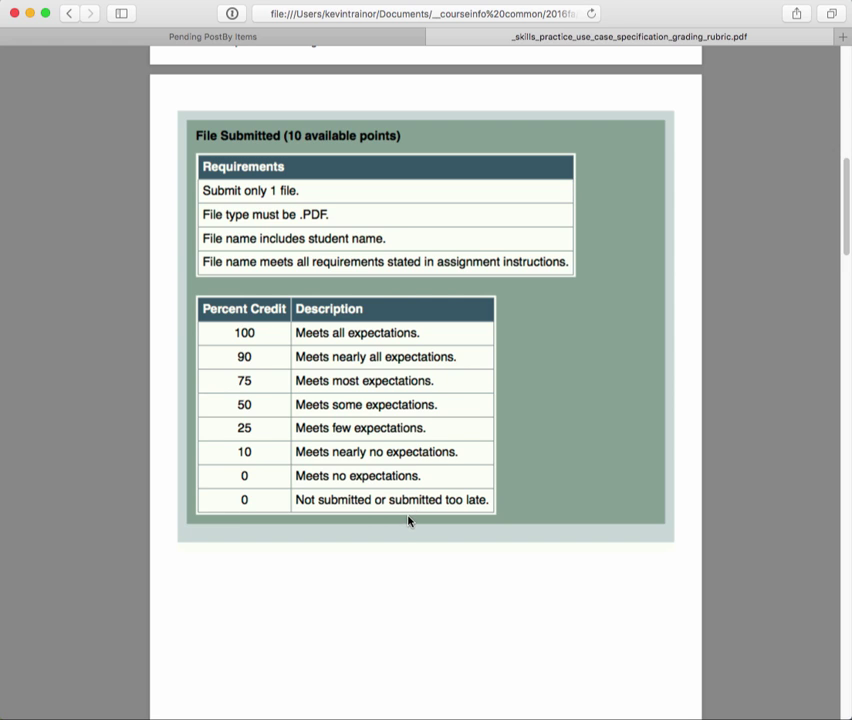
mouse_move(322, 338)
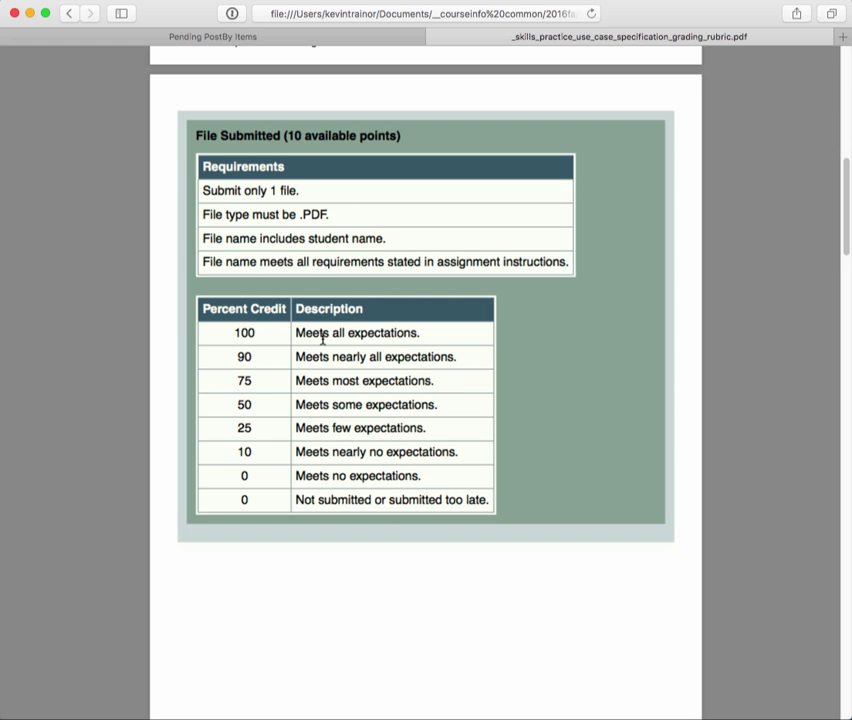
mouse_move(340, 520)
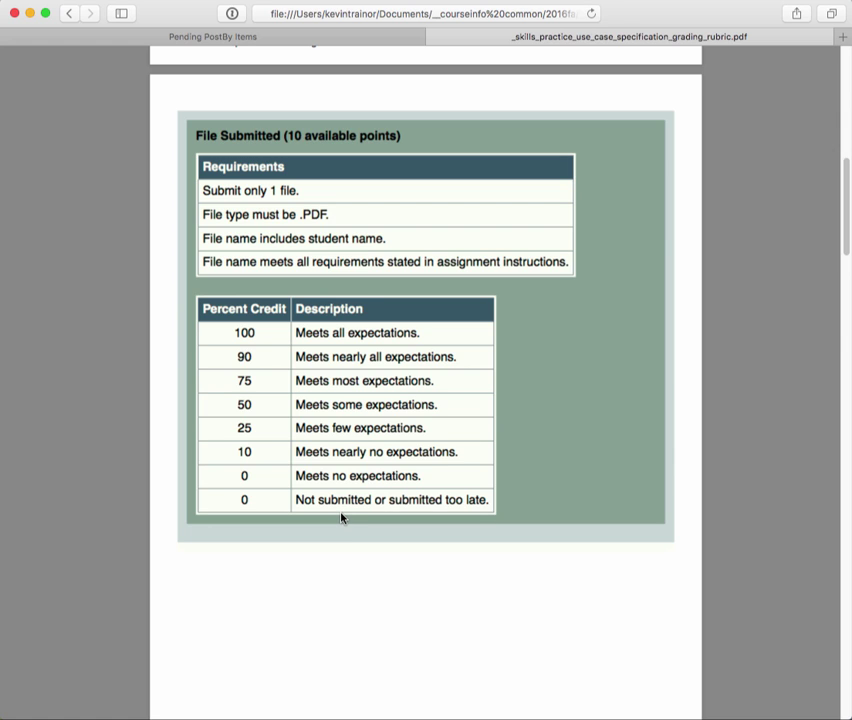
scroll(down, 3)
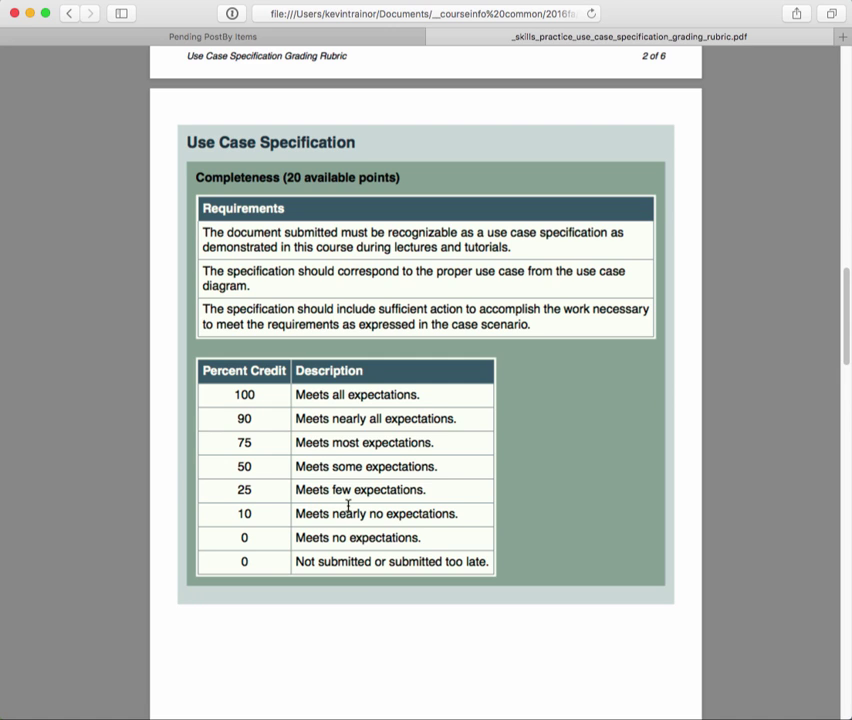
mouse_move(312, 236)
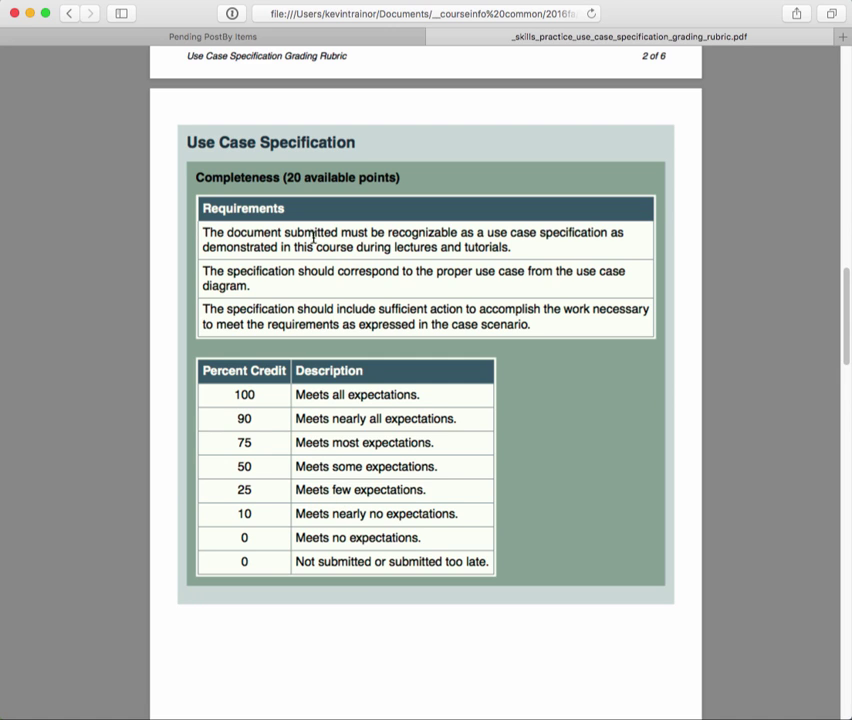
scroll(down, 3)
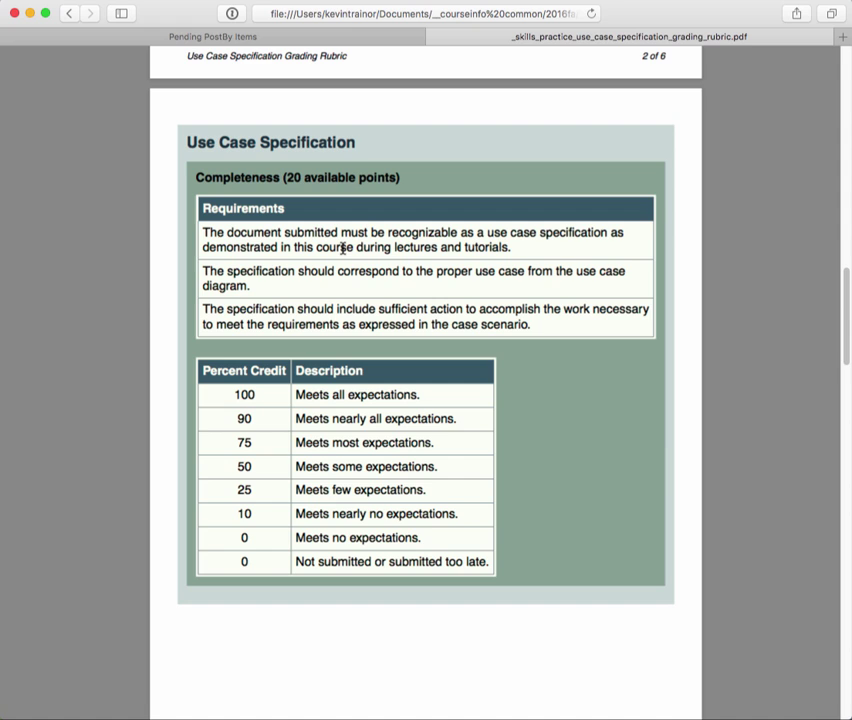
mouse_move(392, 234)
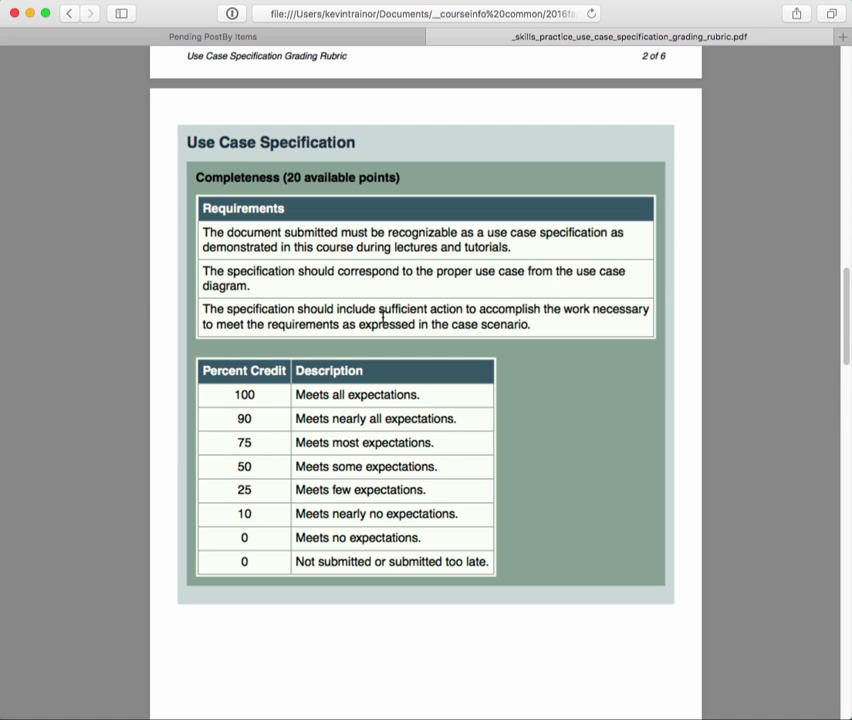
mouse_move(364, 246)
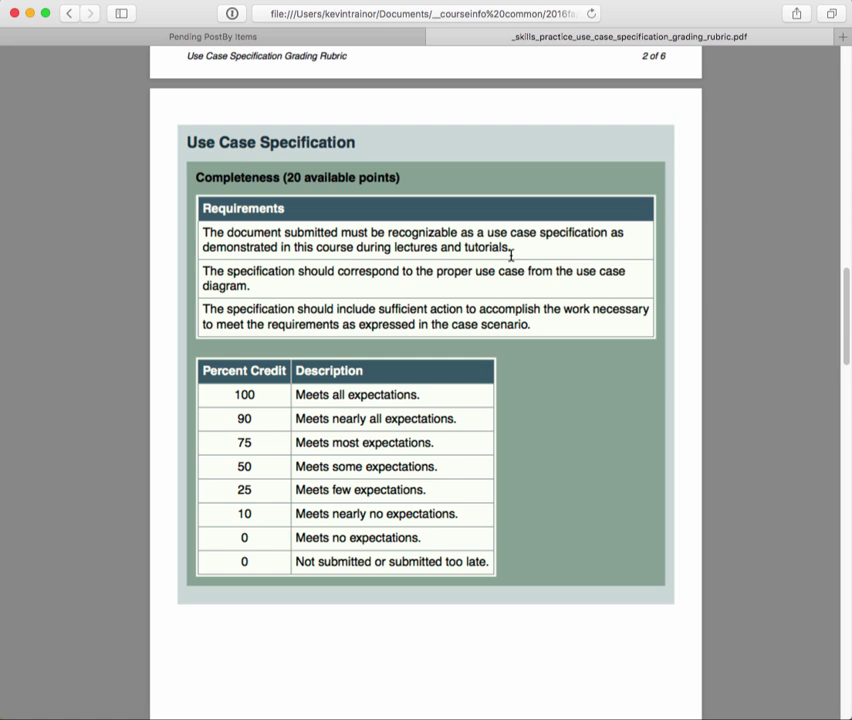
mouse_move(394, 288)
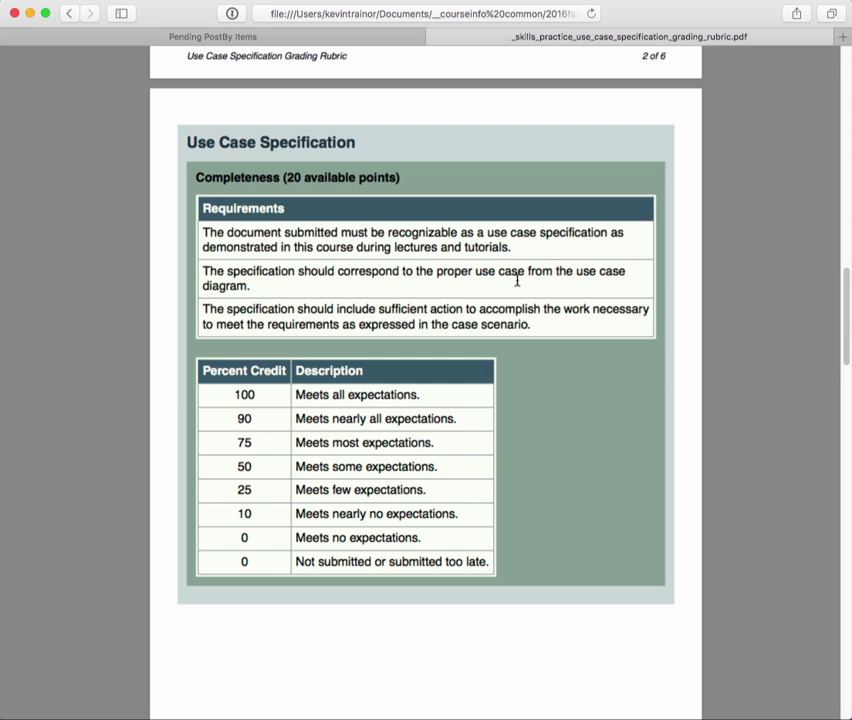
mouse_move(372, 284)
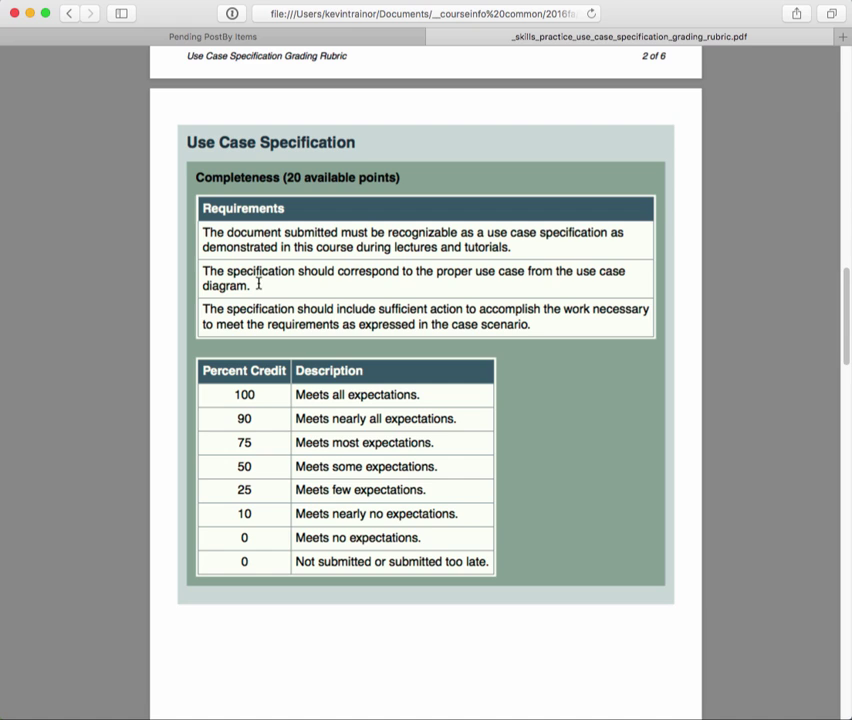
mouse_move(268, 288)
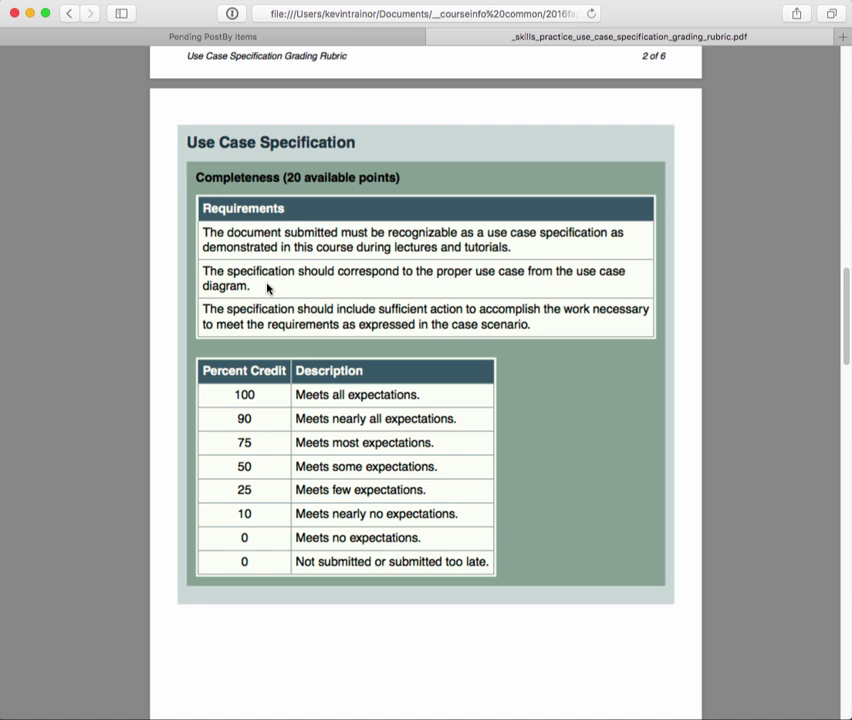
mouse_move(272, 284)
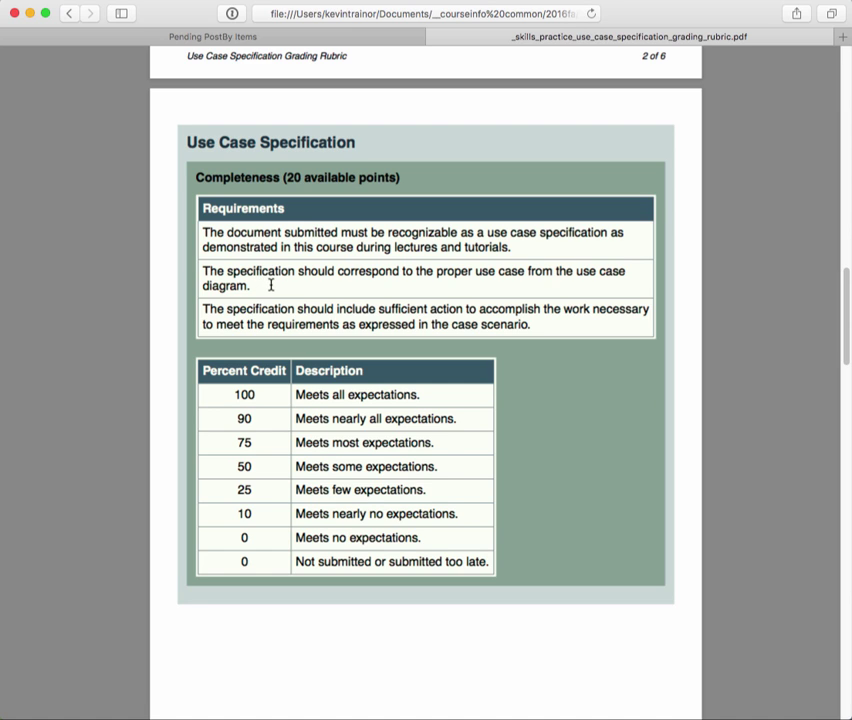
mouse_move(276, 284)
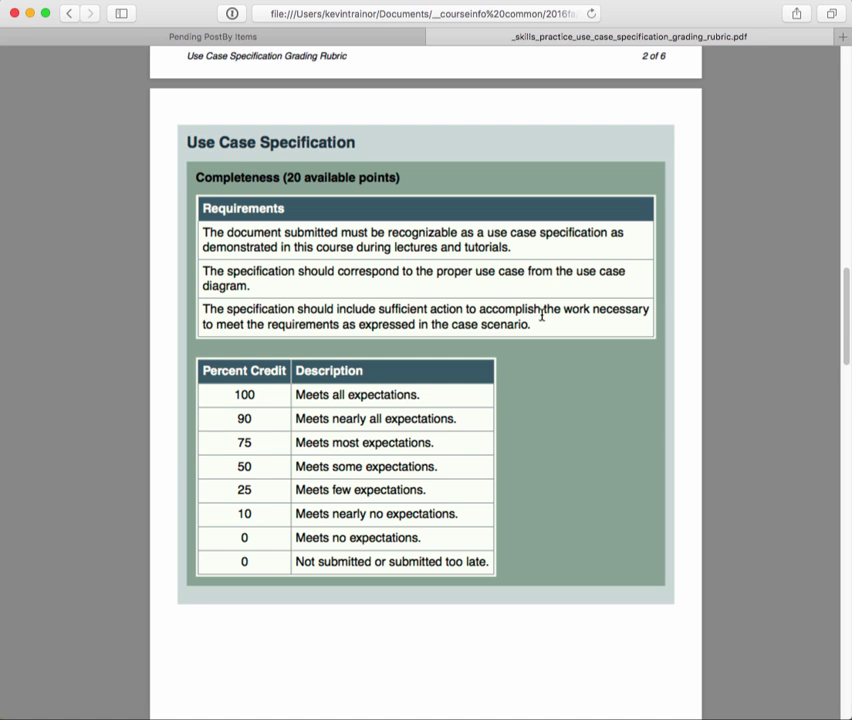
mouse_move(318, 314)
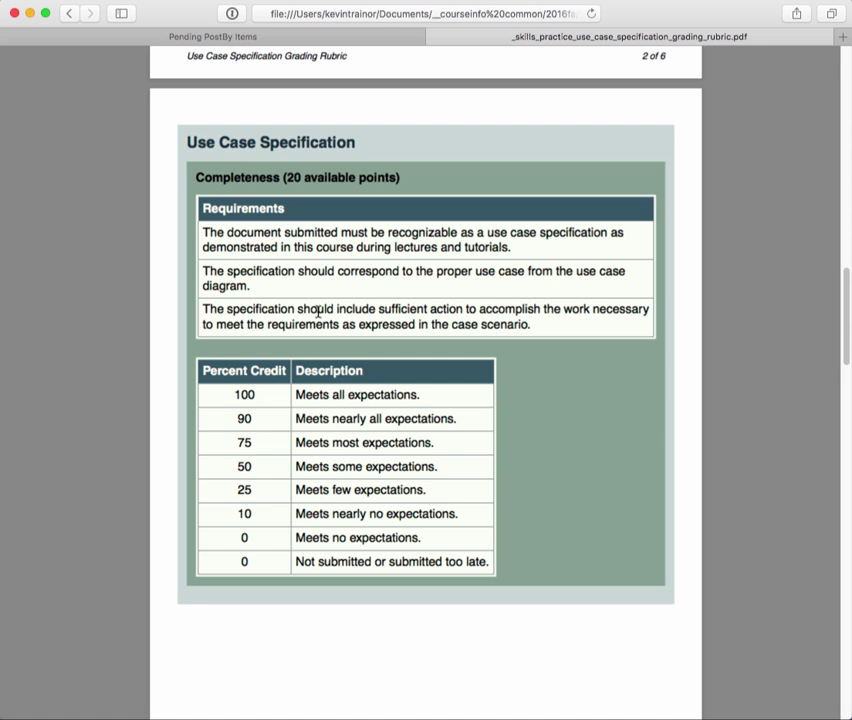
mouse_move(440, 324)
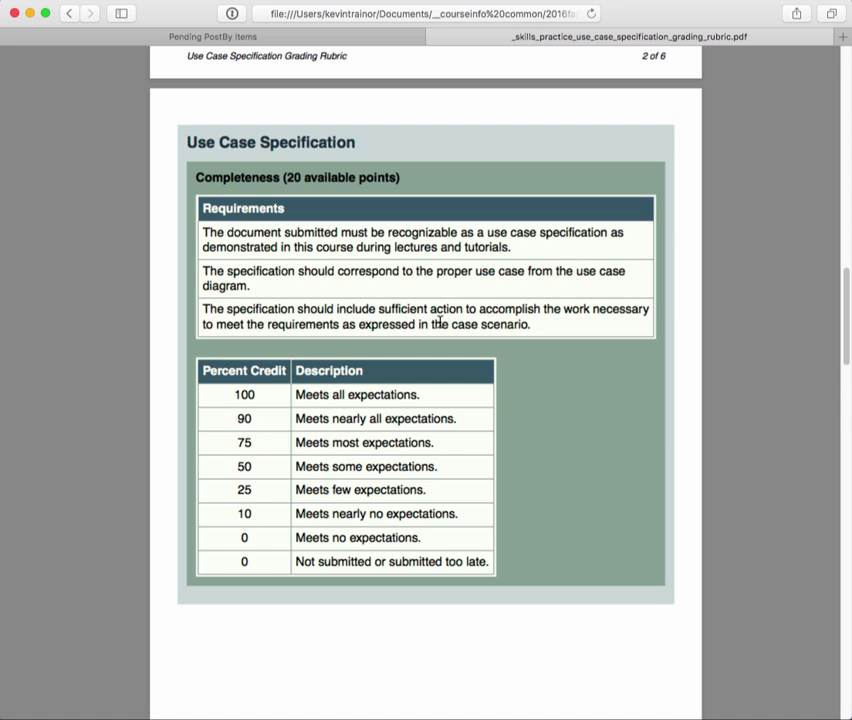
mouse_move(540, 324)
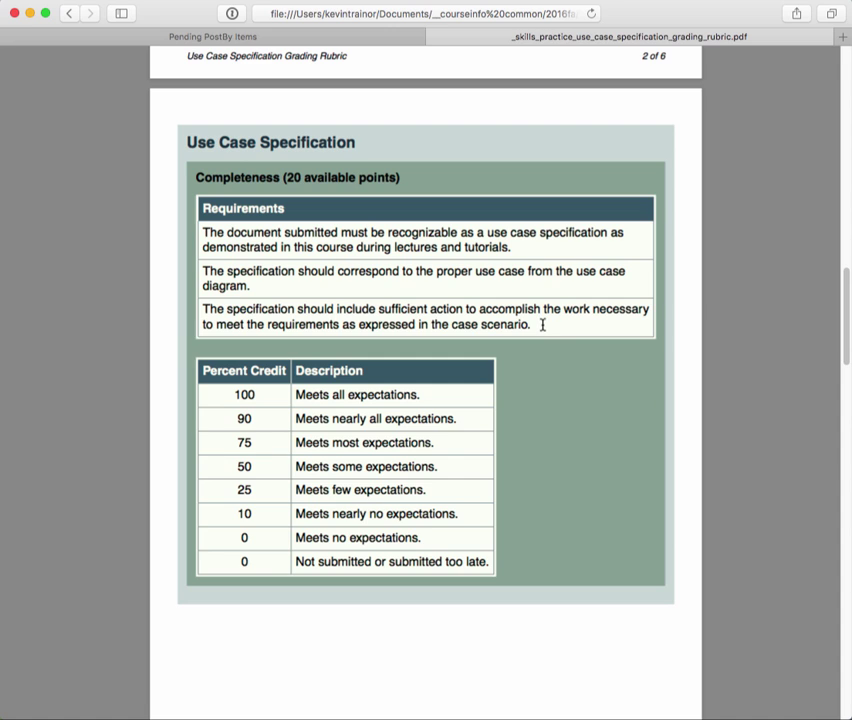
mouse_move(540, 336)
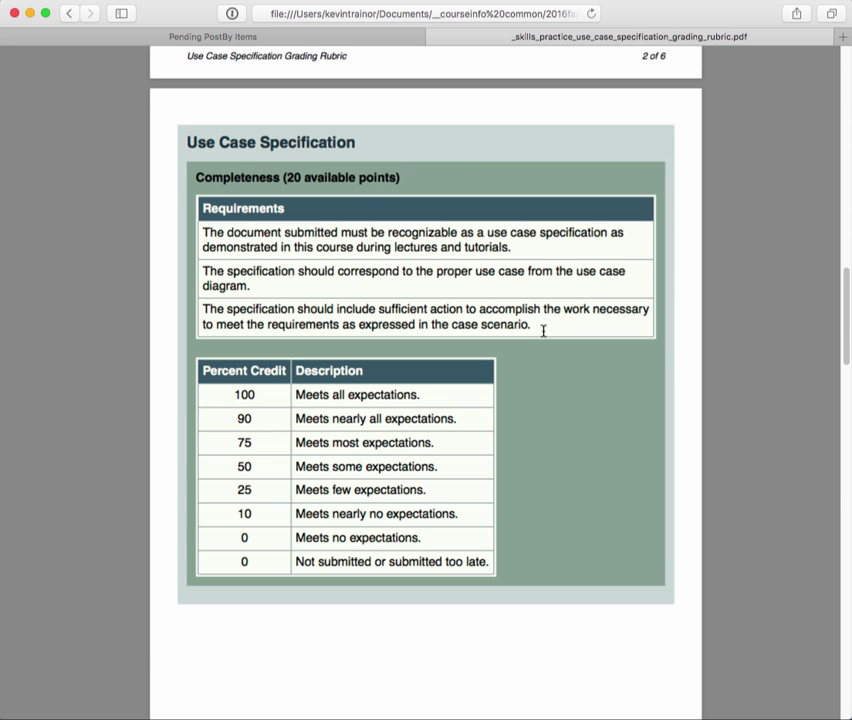
scroll(down, 3)
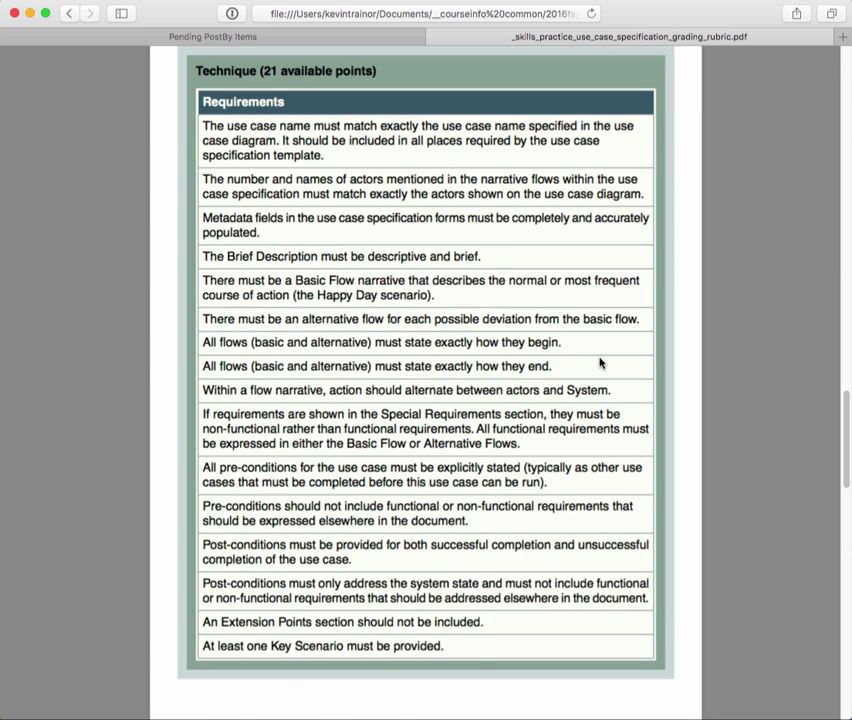
mouse_move(516, 324)
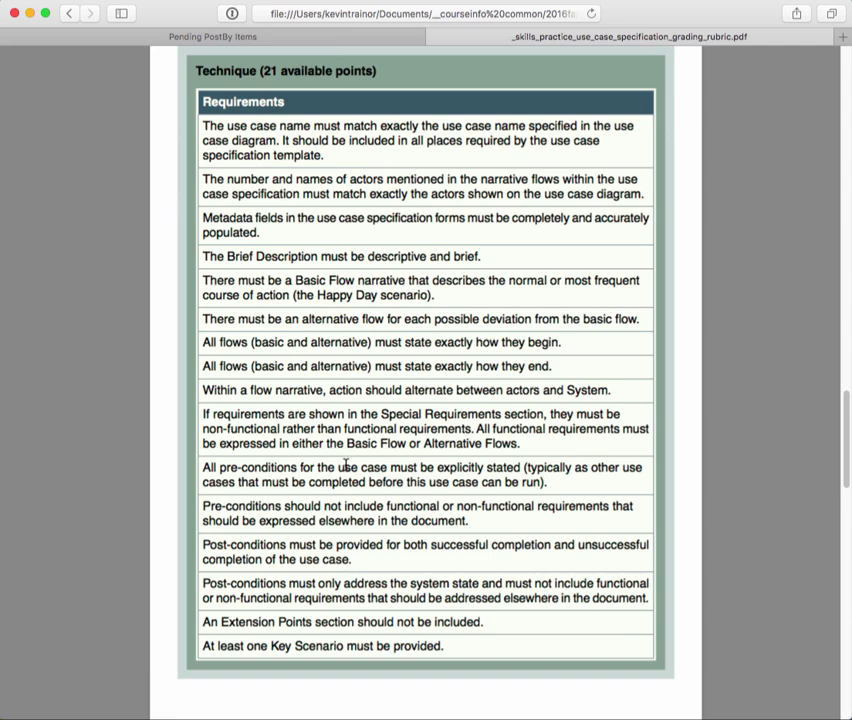
scroll(down, 3)
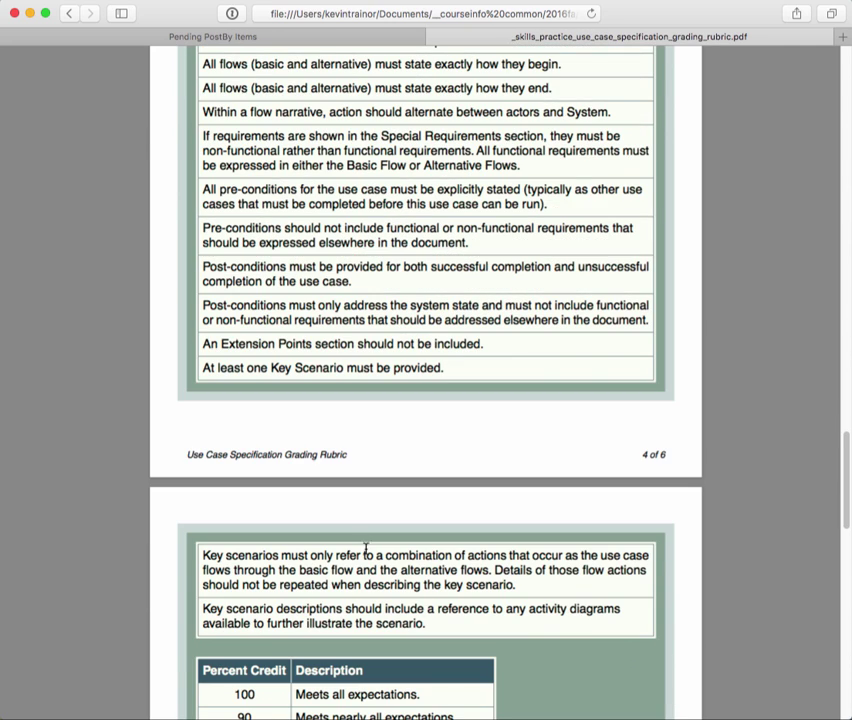
mouse_move(366, 442)
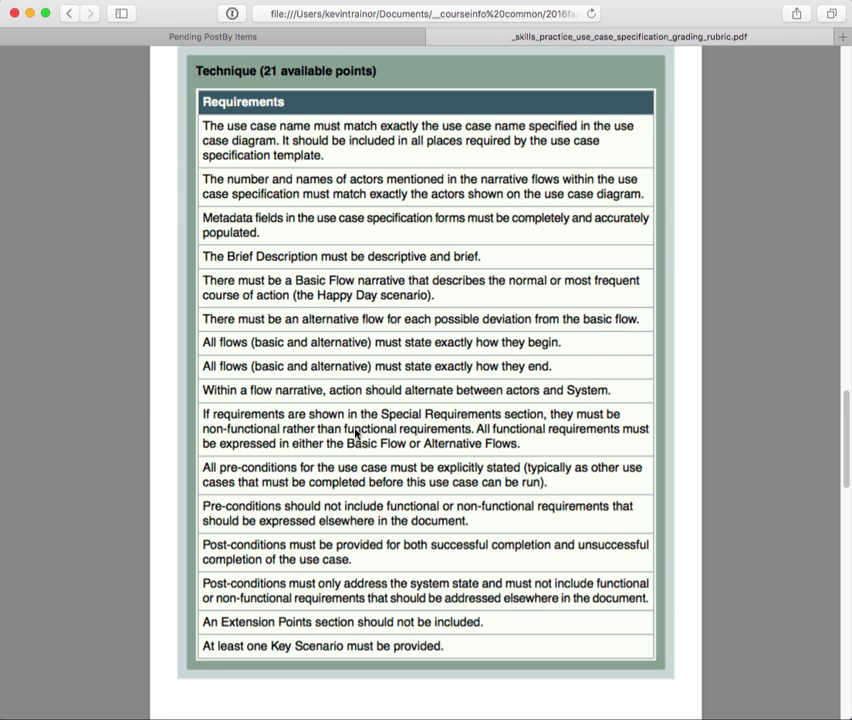
scroll(down, 3)
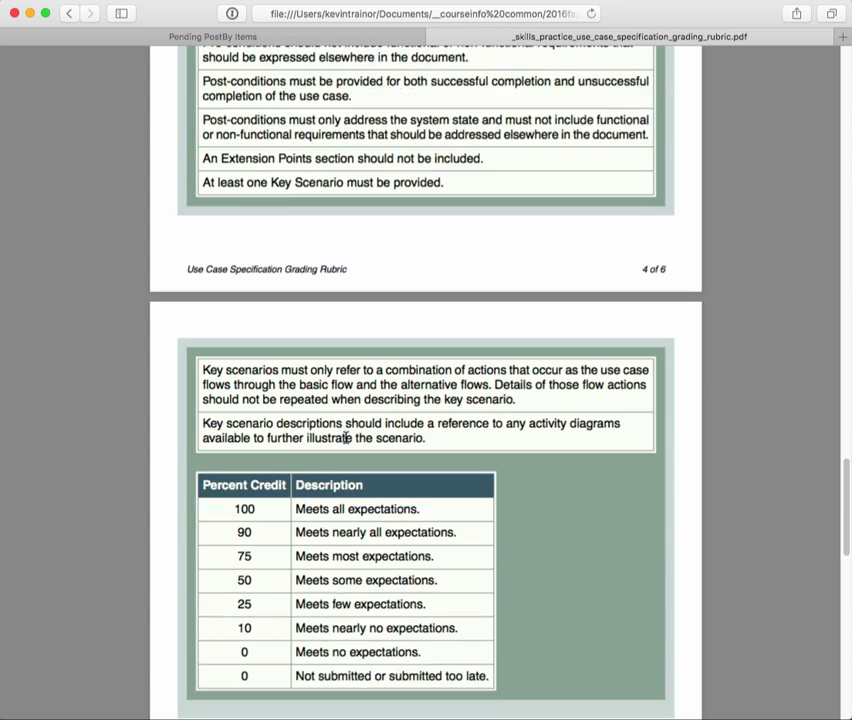
scroll(down, 3)
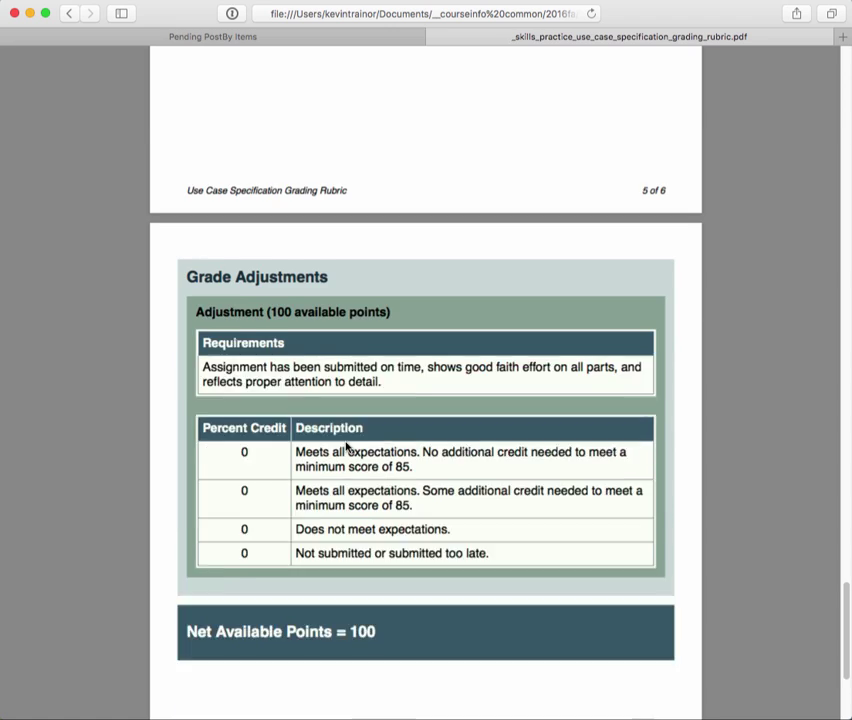
scroll(down, 3)
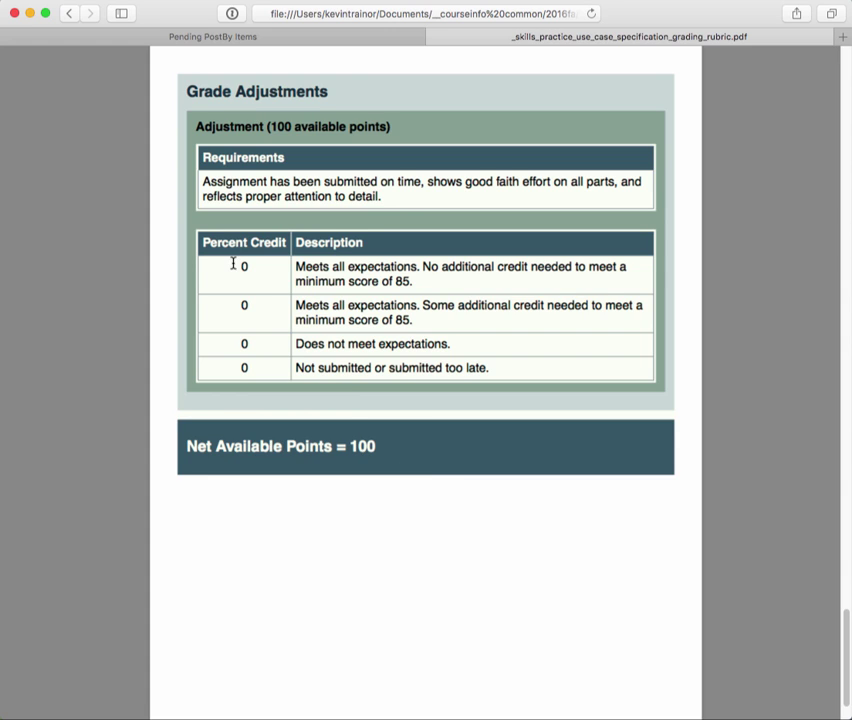
mouse_move(202, 268)
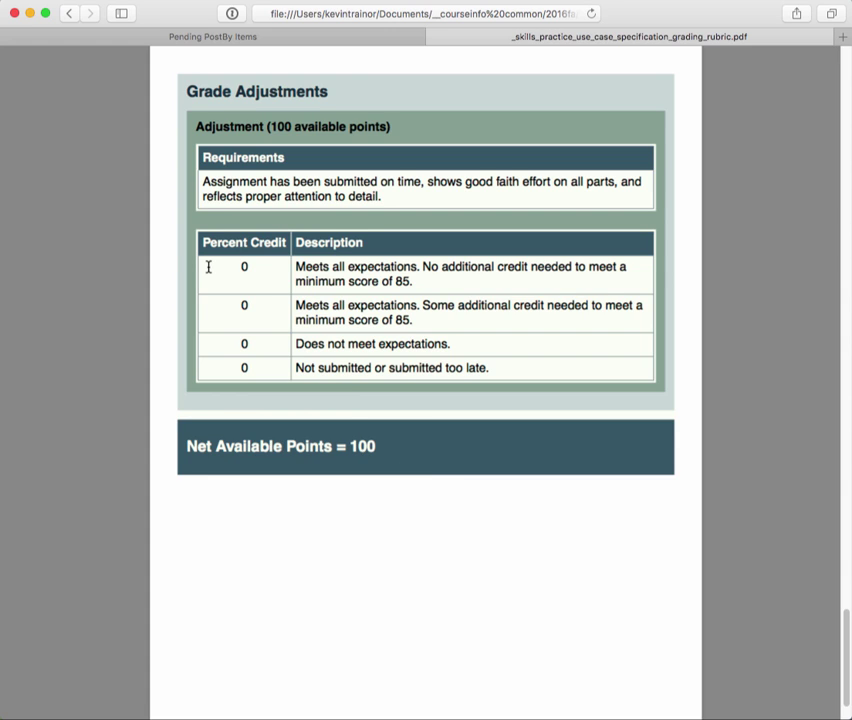
mouse_move(592, 272)
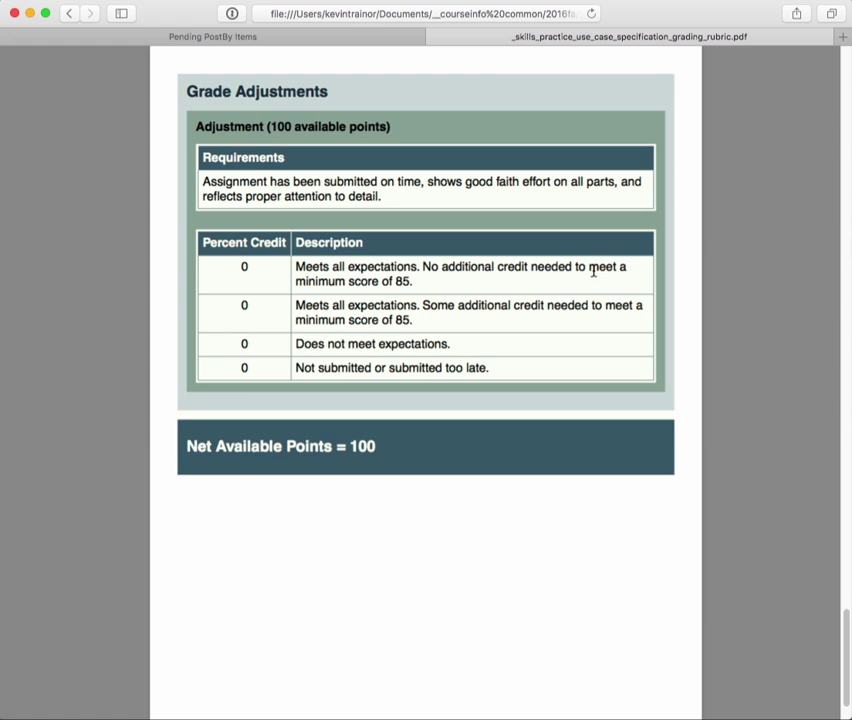
mouse_move(556, 268)
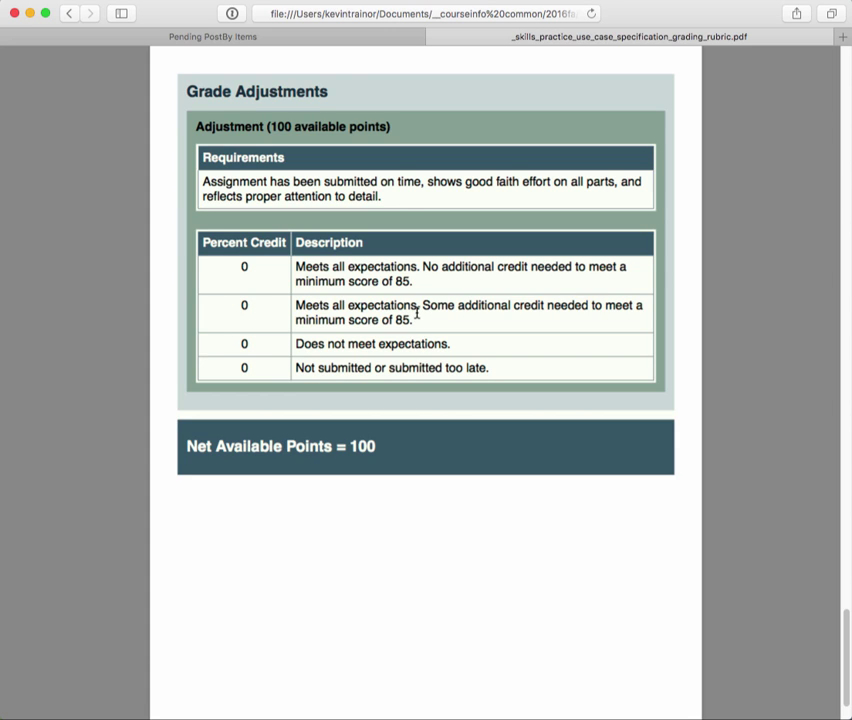
mouse_move(300, 344)
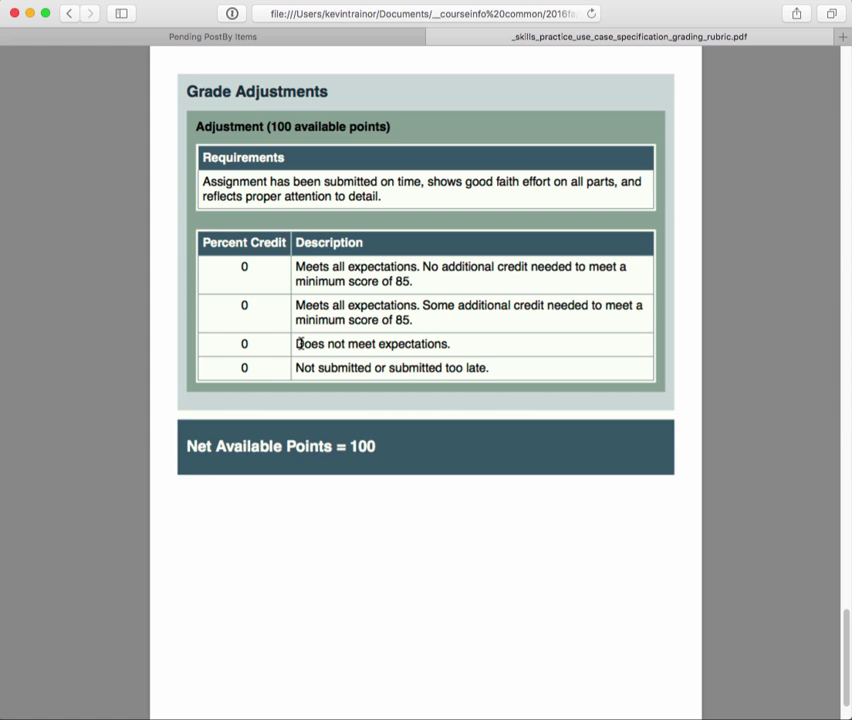
mouse_move(420, 236)
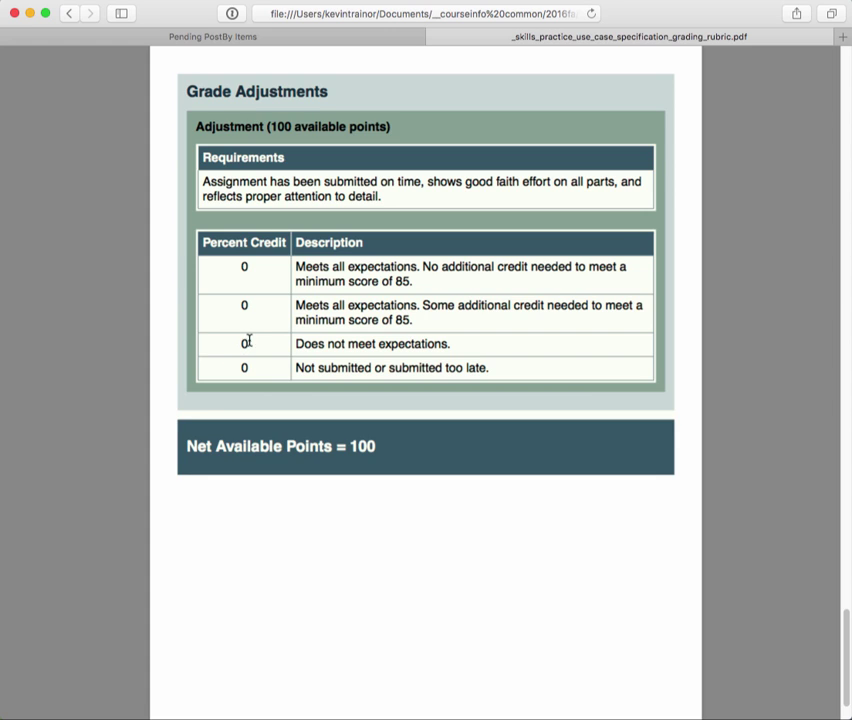
mouse_move(480, 368)
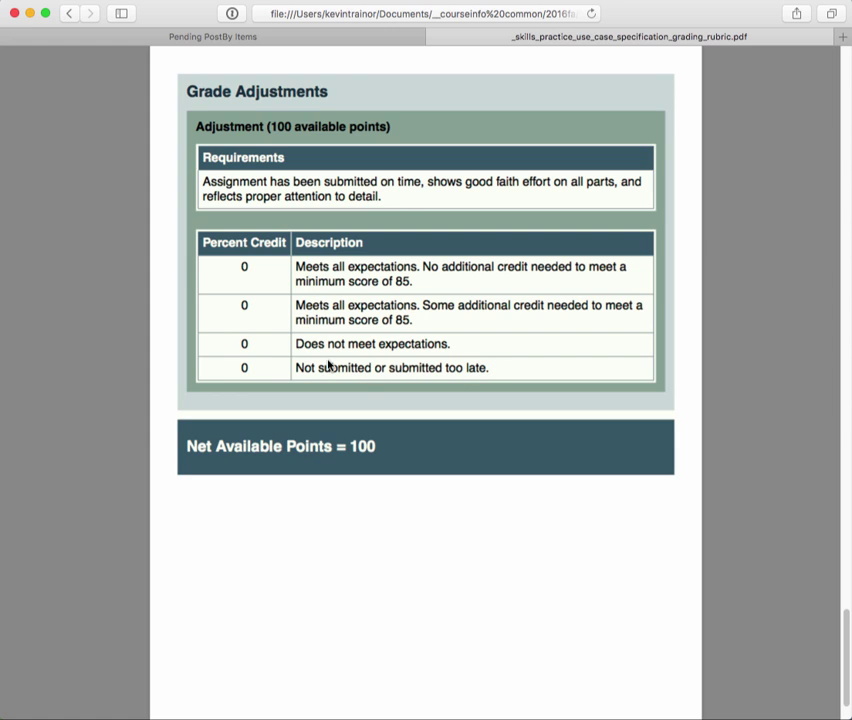
mouse_move(258, 368)
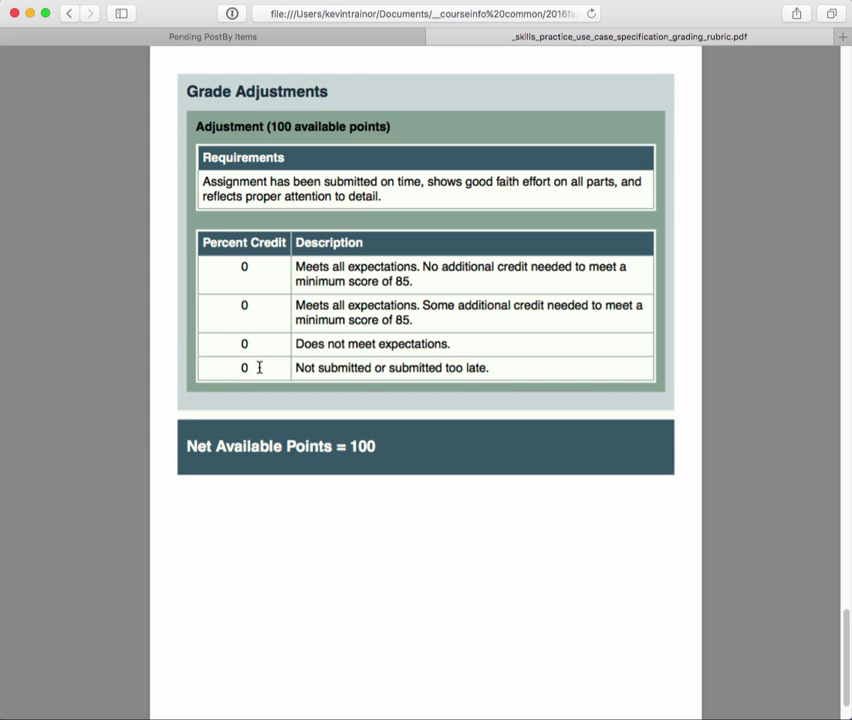
mouse_move(272, 142)
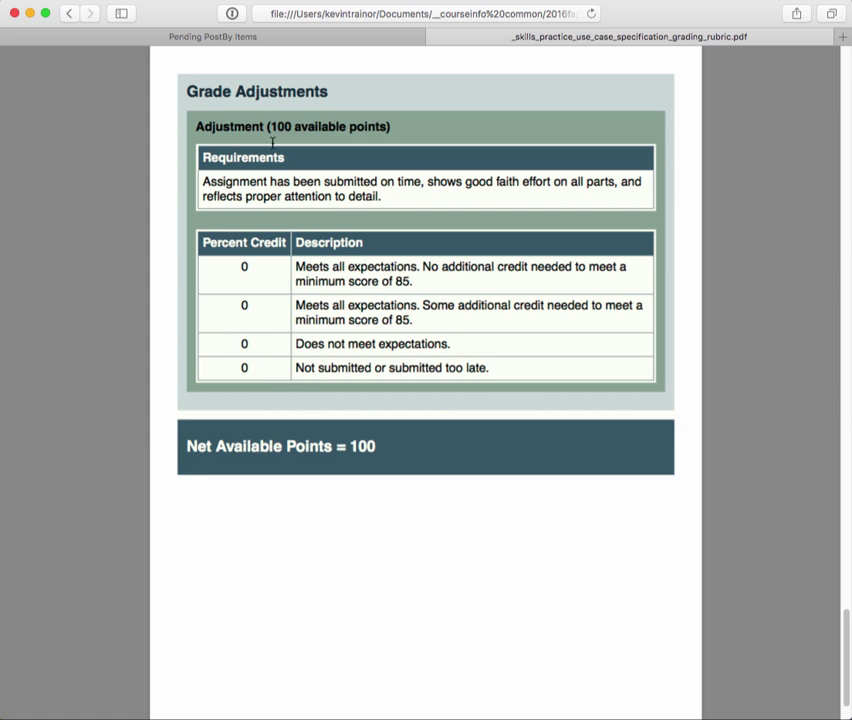
mouse_move(288, 448)
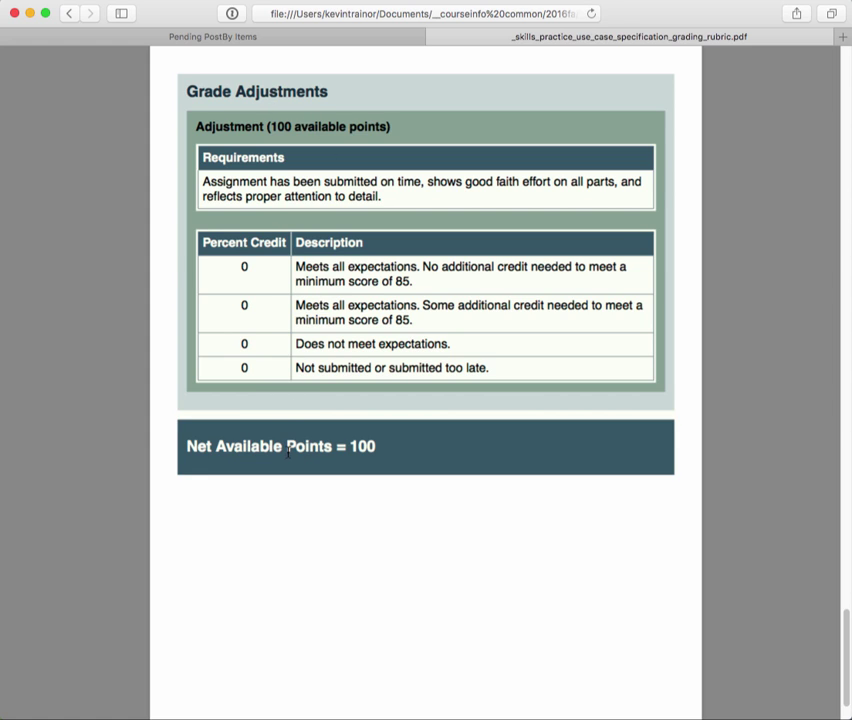